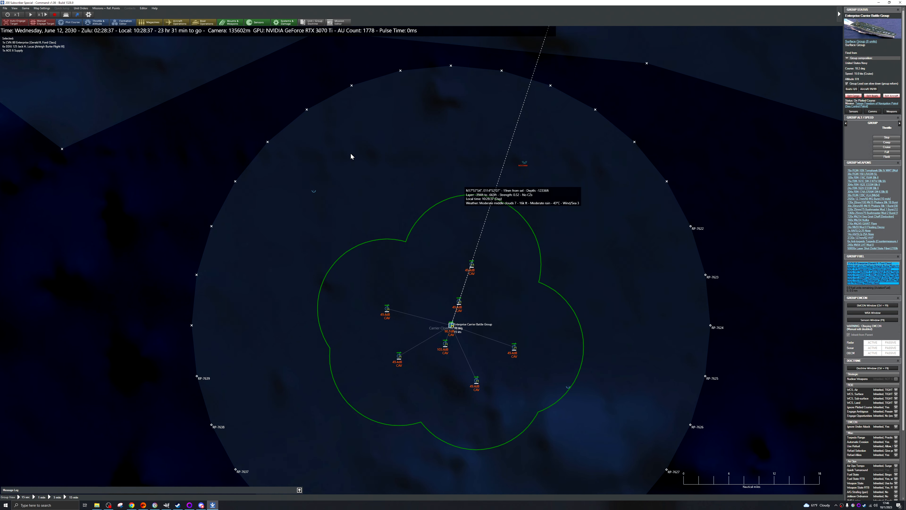
pyautogui.moveTo(348, 154)
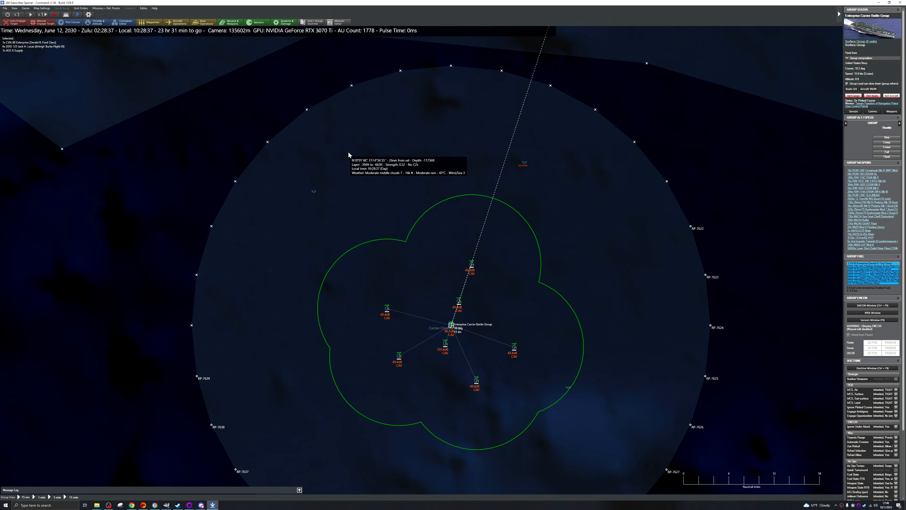
pyautogui.moveTo(352, 95)
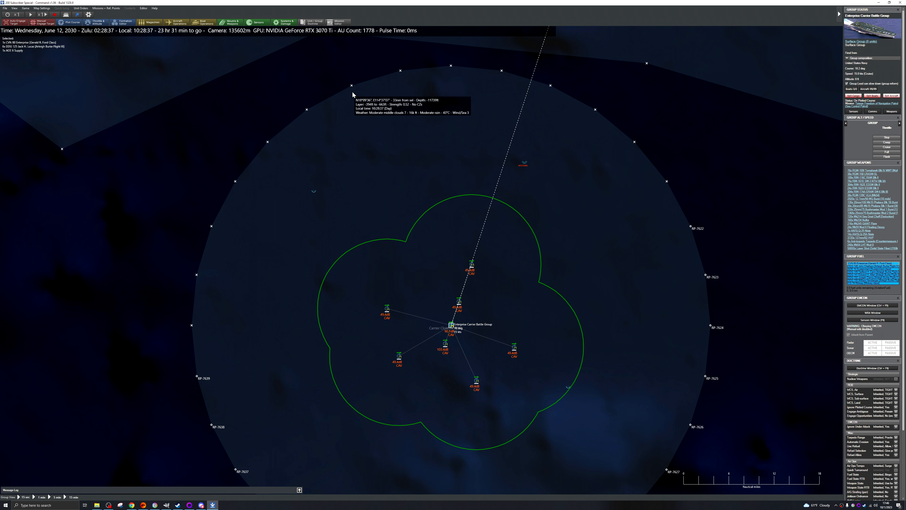
# Step: Bring up the Editor menu with the scenario editing commands
pyautogui.click(143, 7)
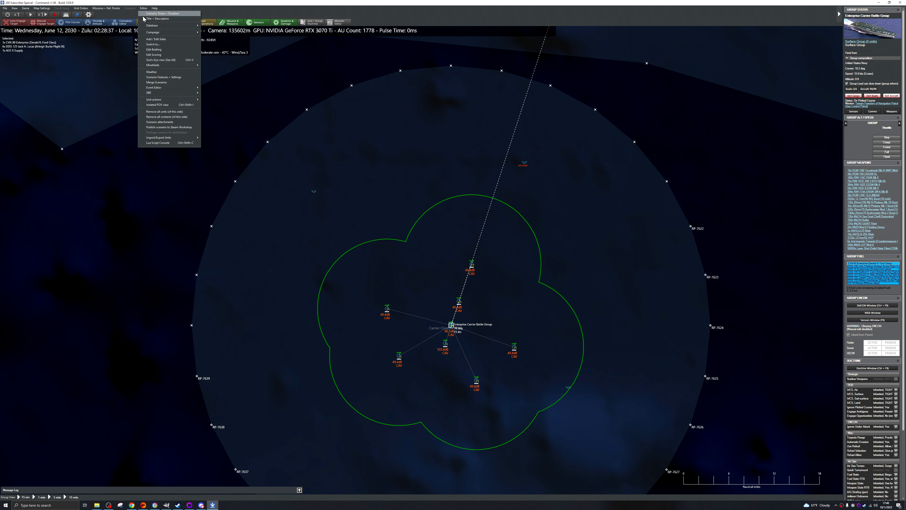
pyautogui.moveTo(166, 59)
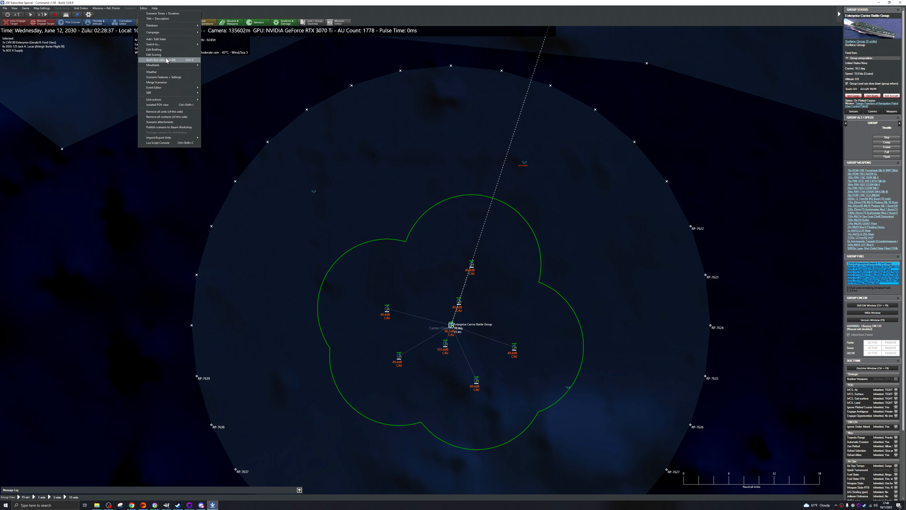
pyautogui.moveTo(172, 92)
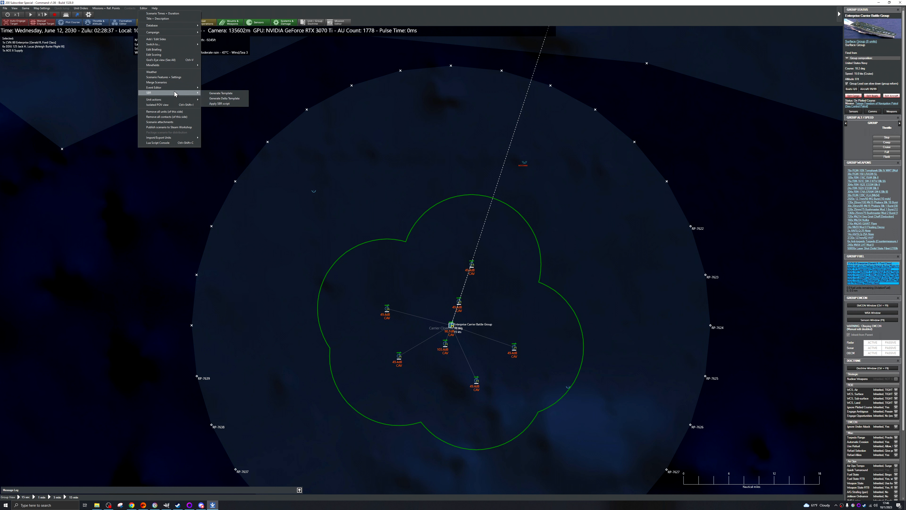
pyautogui.moveTo(153, 55)
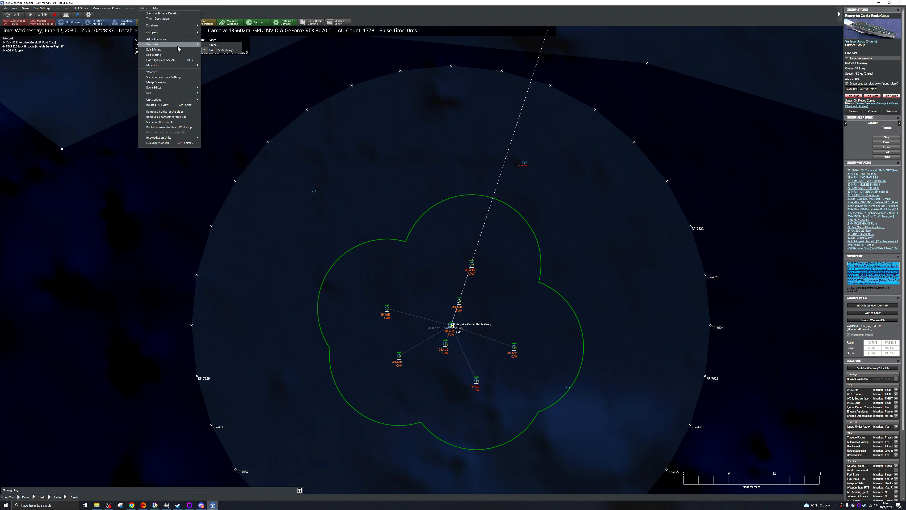
pyautogui.moveTo(162, 61)
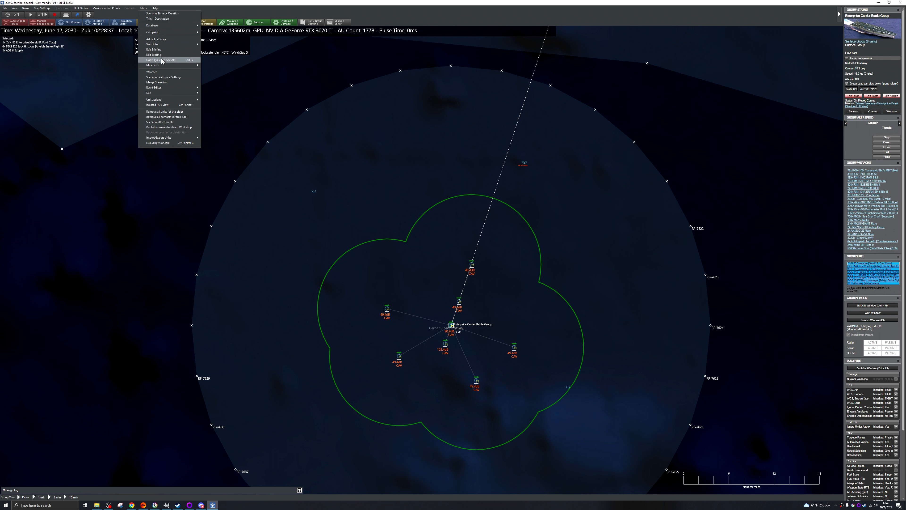
pyautogui.moveTo(154, 49)
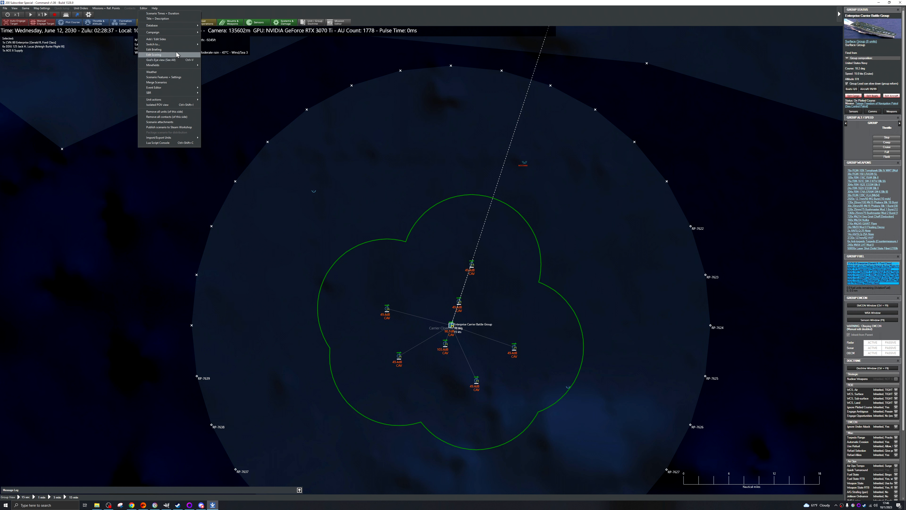
pyautogui.moveTo(159, 39)
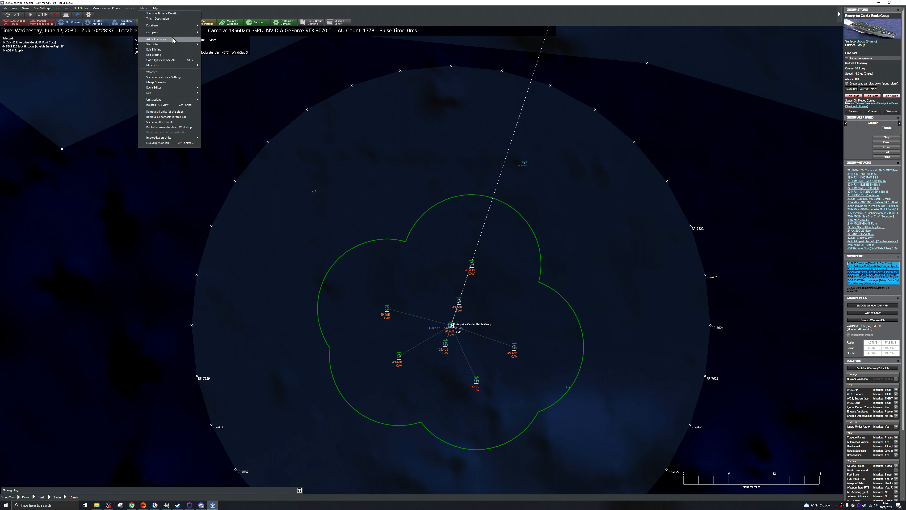
pyautogui.moveTo(178, 72)
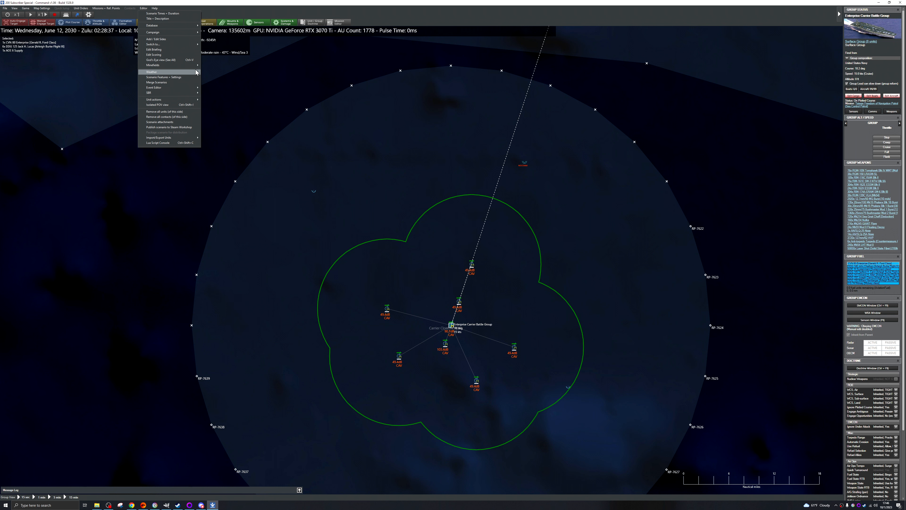
pyautogui.moveTo(153, 44)
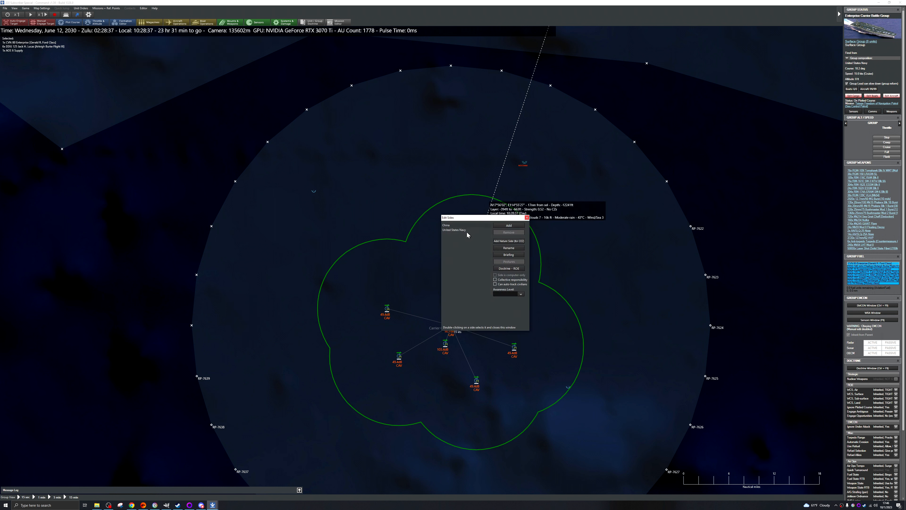
# Step: Select the United States Navy side and open its Doctrine / ROE window
pyautogui.click(457, 229)
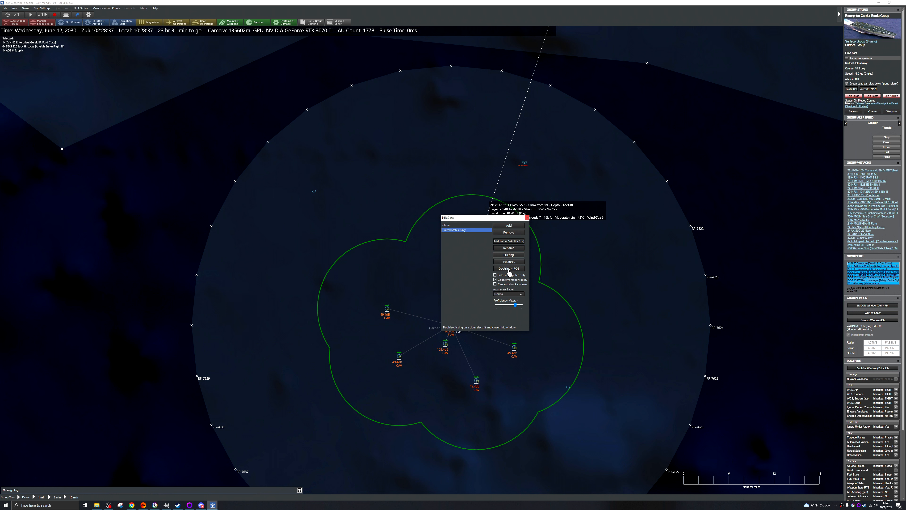
pyautogui.click(508, 268)
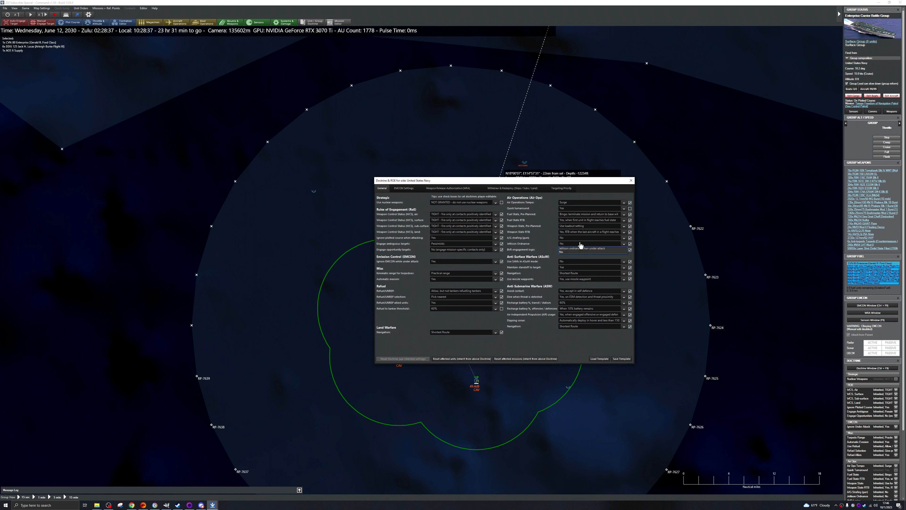
# Step: Adjust the air operations setting and allow engaging opportunity targets in General doctrine
pyautogui.click(589, 249)
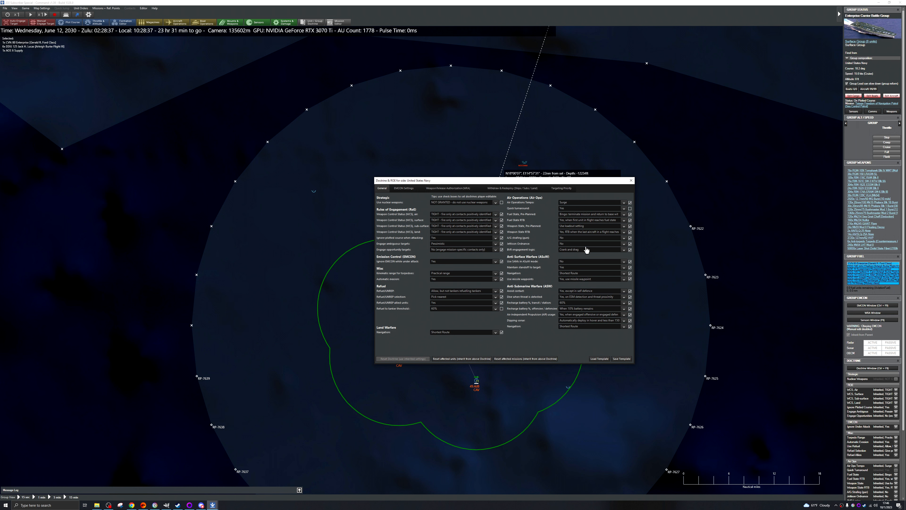
pyautogui.moveTo(587, 249)
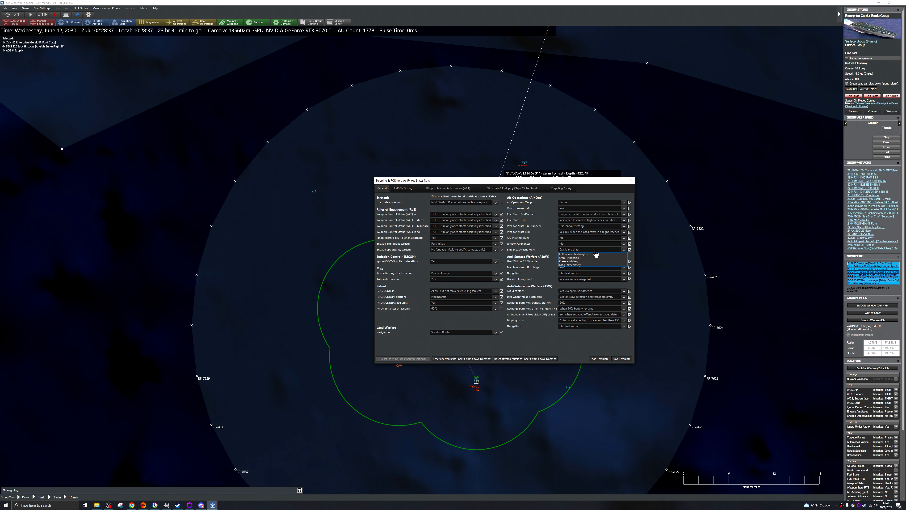
pyautogui.click(589, 249)
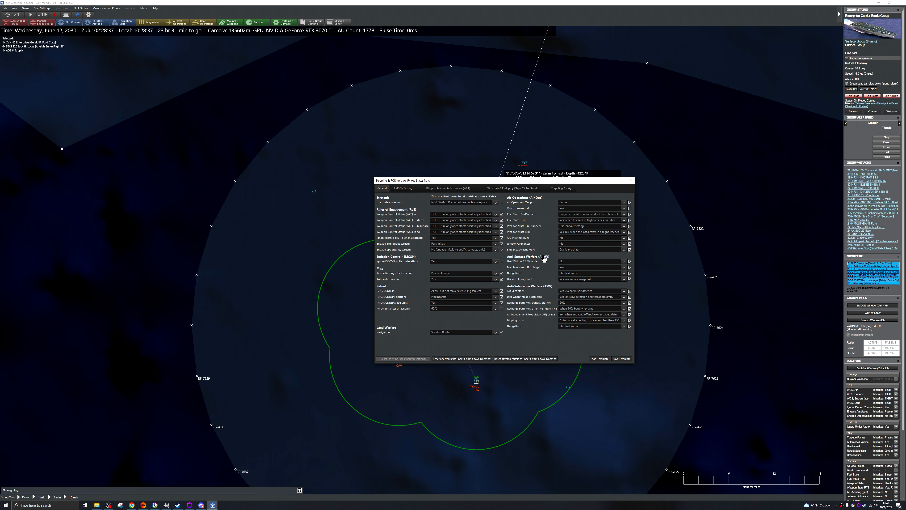
pyautogui.moveTo(526, 236)
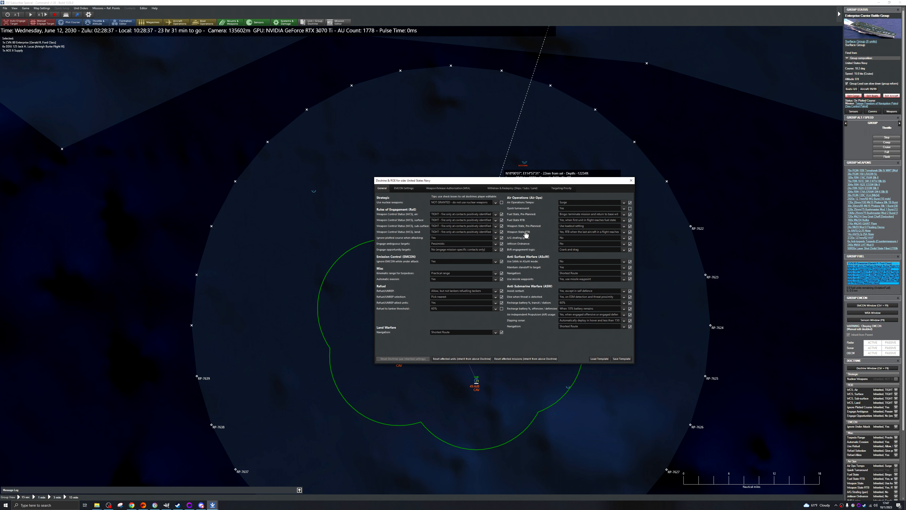
pyautogui.moveTo(576, 266)
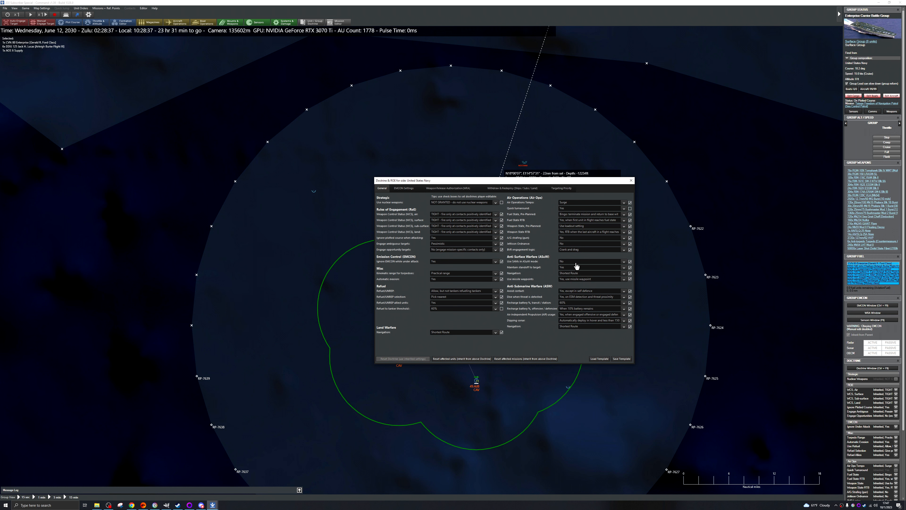
pyautogui.moveTo(590, 280)
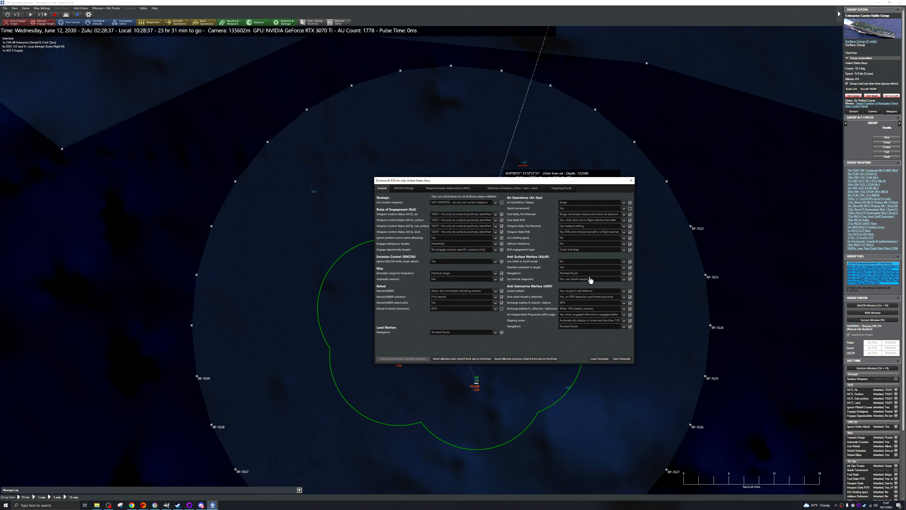
pyautogui.moveTo(579, 307)
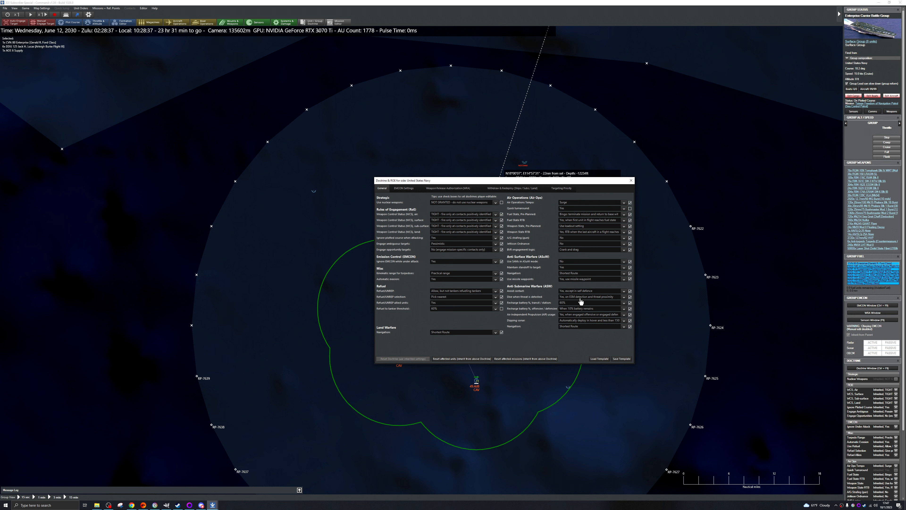
pyautogui.moveTo(576, 291)
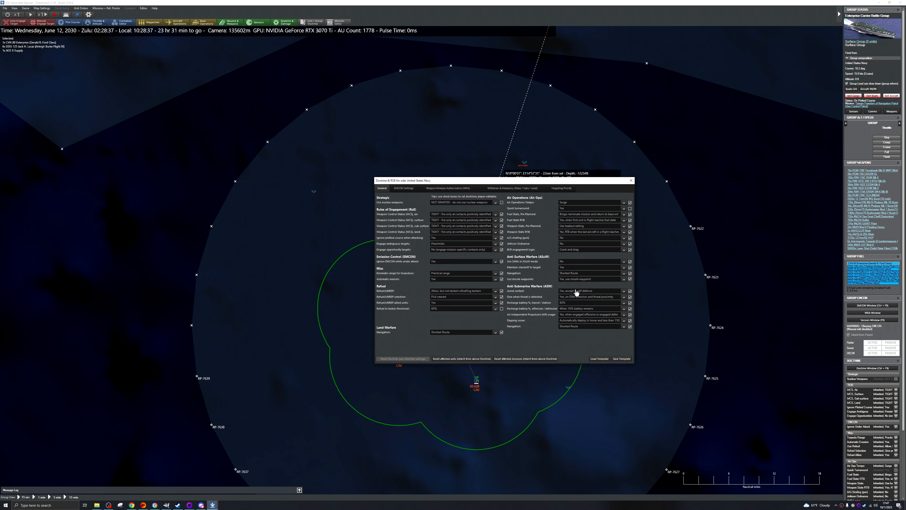
pyautogui.moveTo(507, 291)
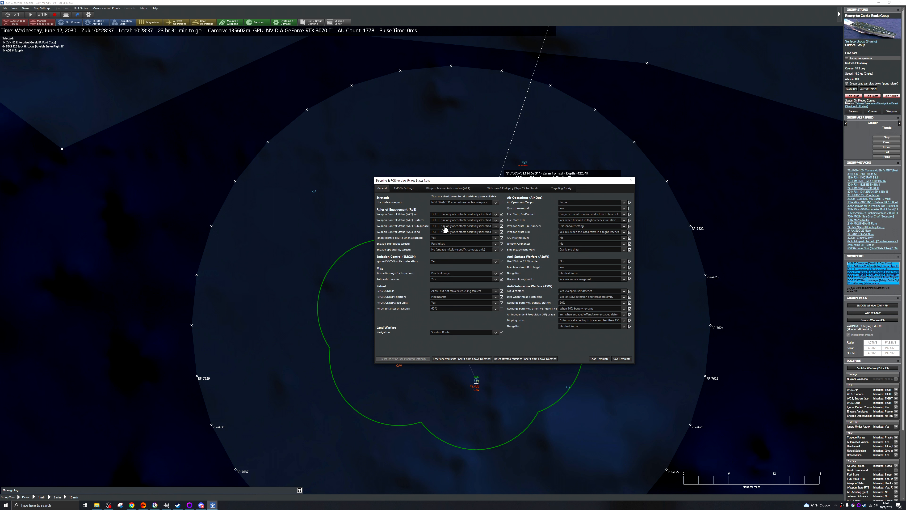
pyautogui.moveTo(452, 249)
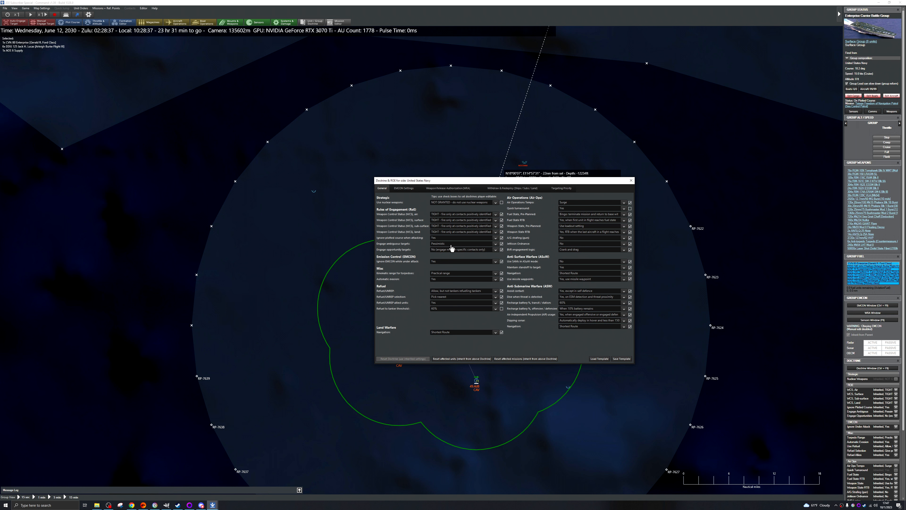
pyautogui.moveTo(469, 253)
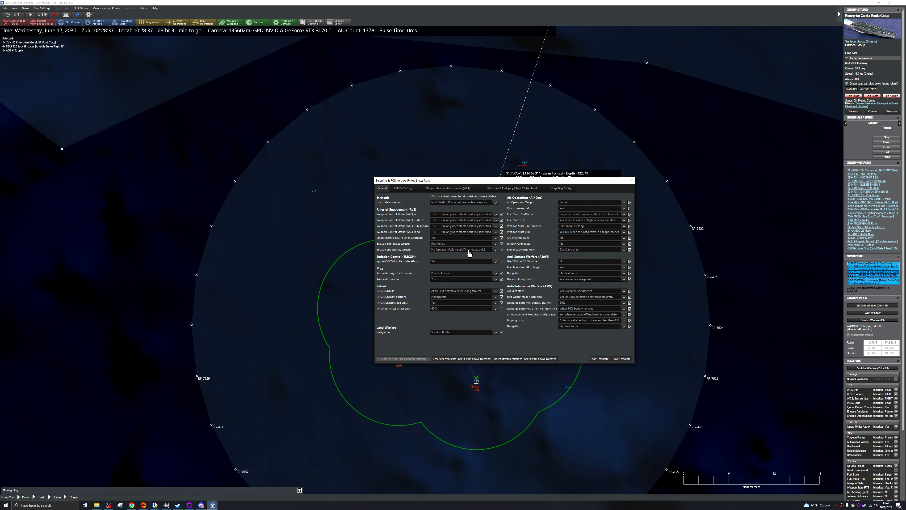
pyautogui.click(468, 249)
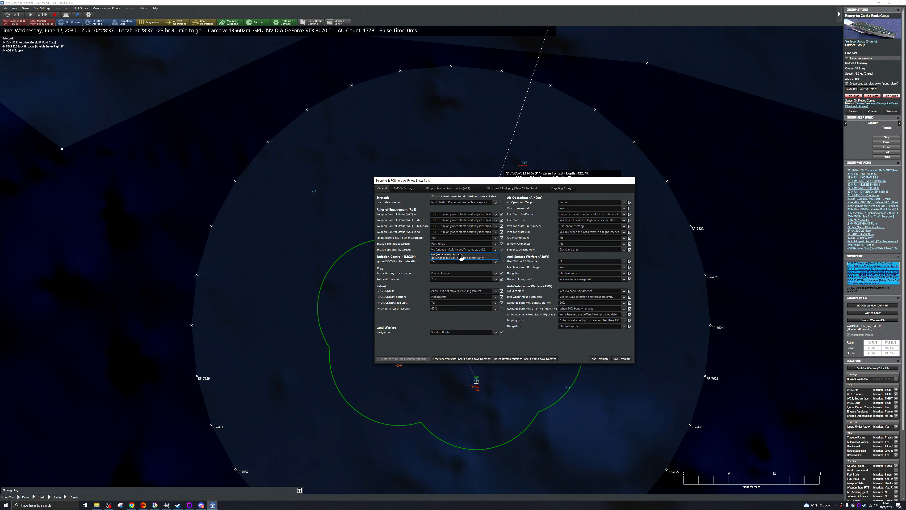
pyautogui.click(459, 254)
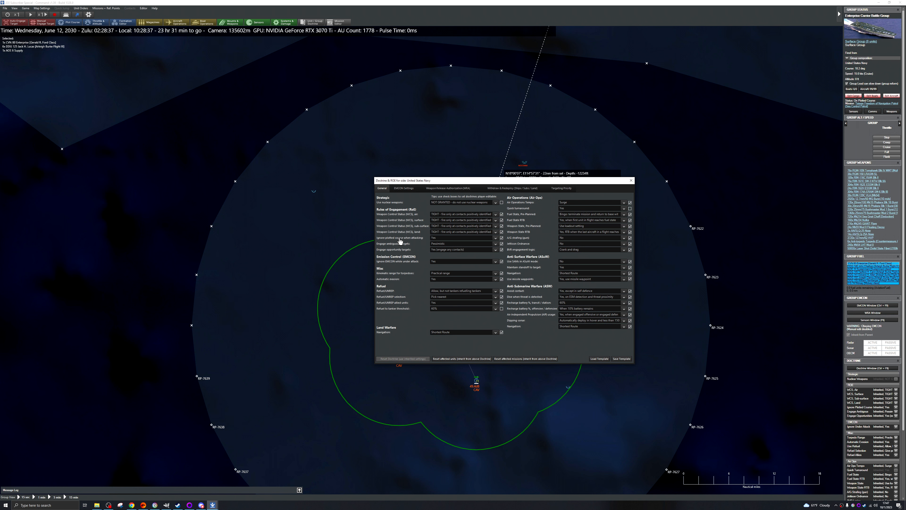
pyautogui.moveTo(410, 242)
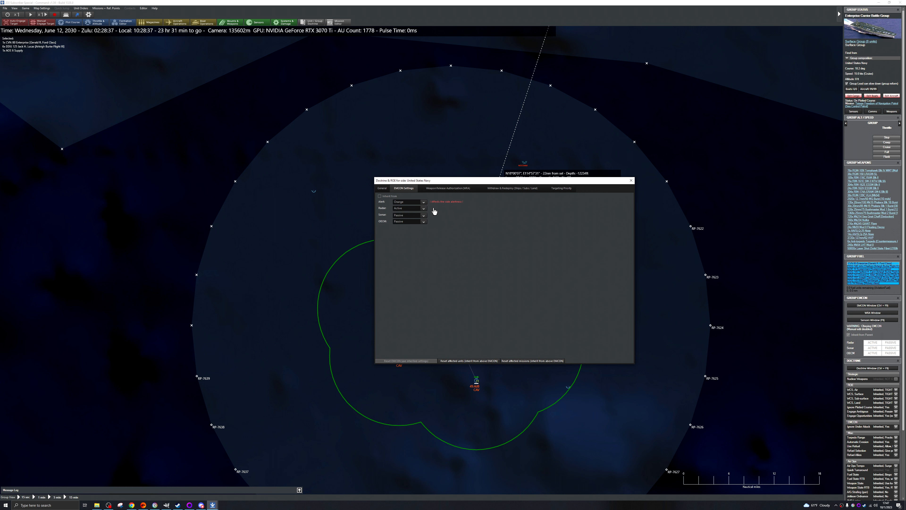
# Step: Switch to the Weapon Release Authorization (WRA) list
pyautogui.click(446, 188)
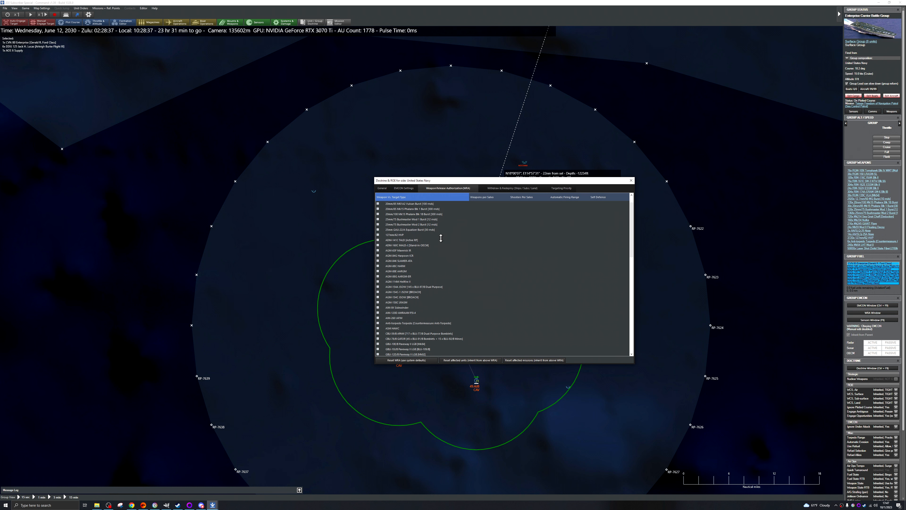
# Step: Expand the 127mm/62 HVP entry to show its target-type release rules
pyautogui.scroll(-3)
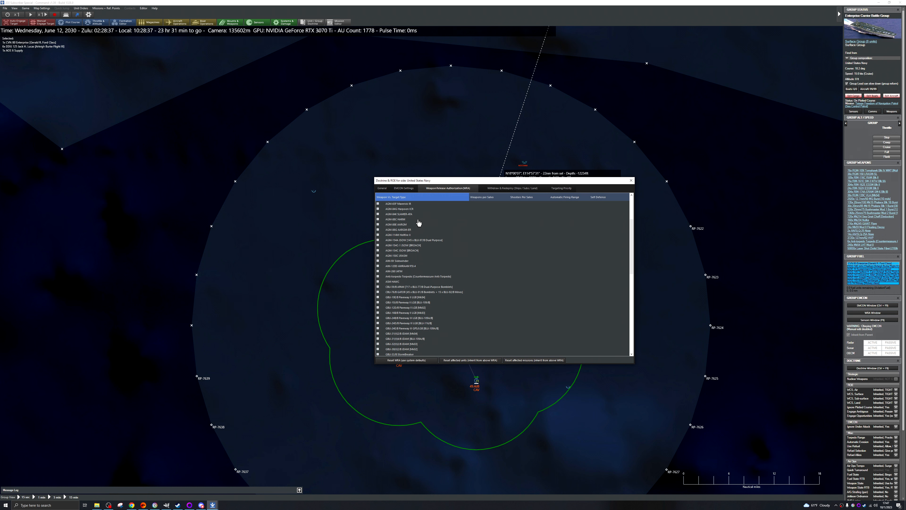
pyautogui.moveTo(420, 224)
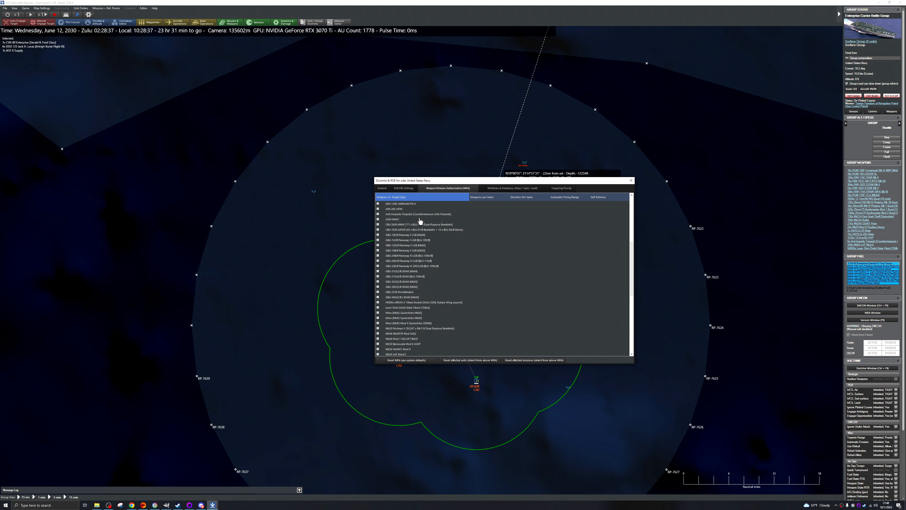
pyautogui.scroll(-3)
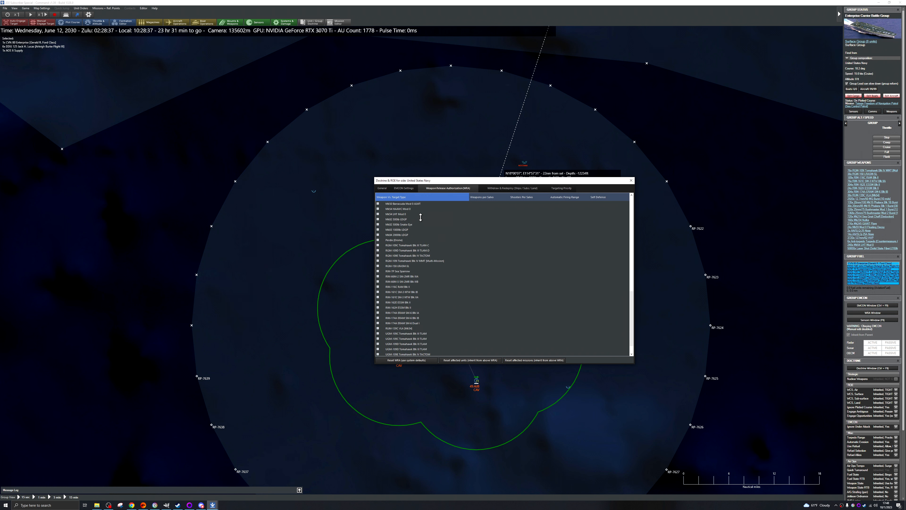
pyautogui.scroll(-3)
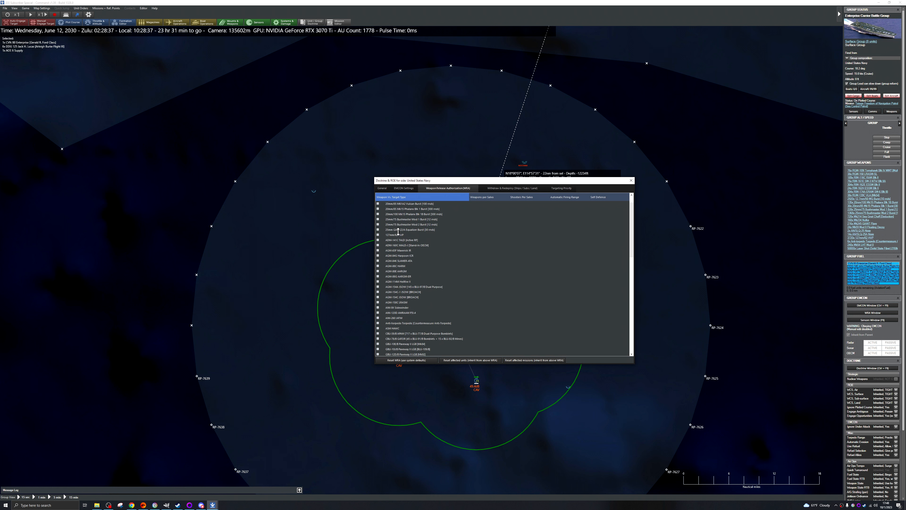
pyautogui.click(395, 235)
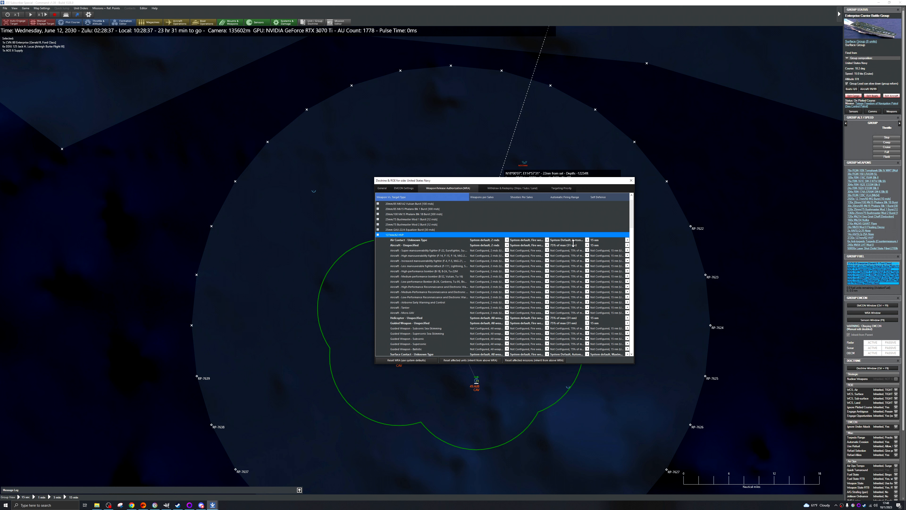
# Step: Collapse the 127mm entry and scroll down the weapon list toward the Laser Shot entry
pyautogui.click(610, 239)
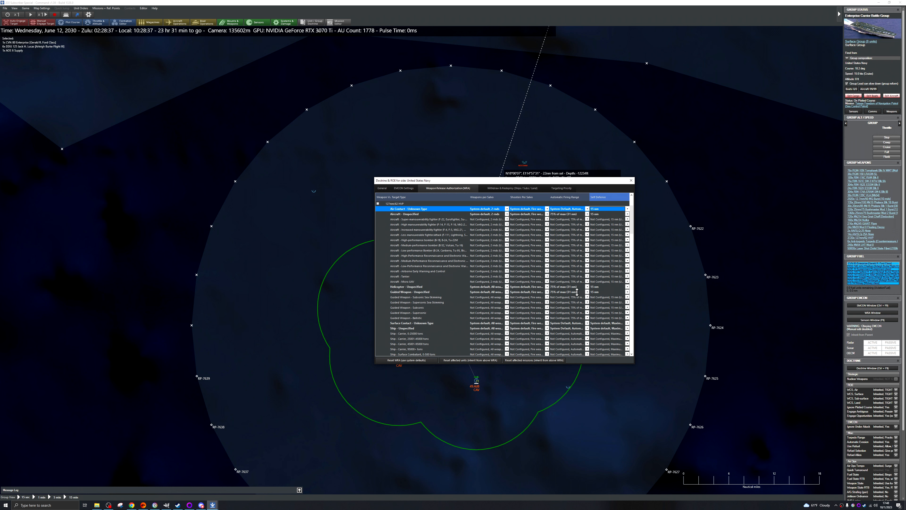
pyautogui.scroll(-3)
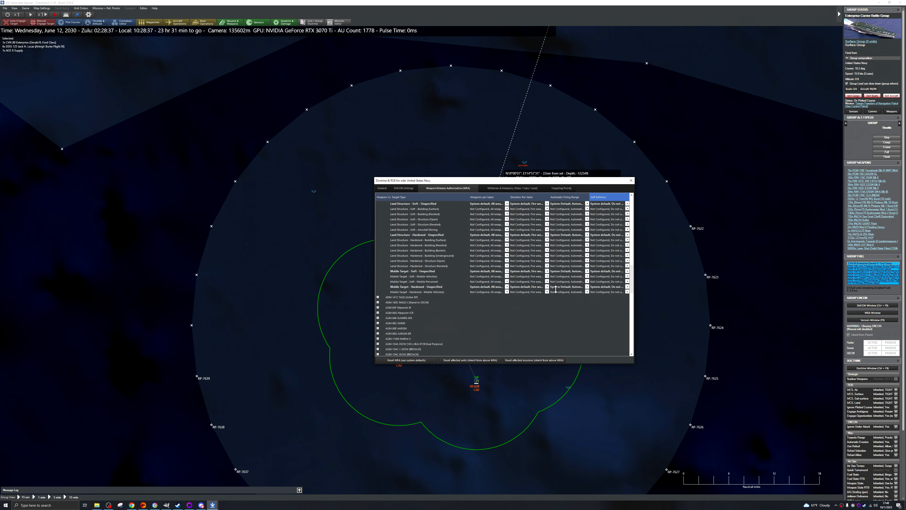
pyautogui.scroll(-3)
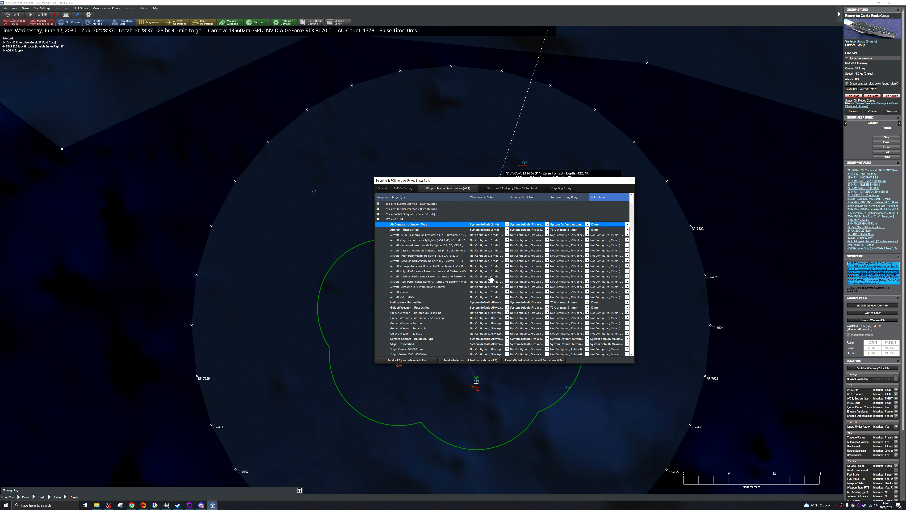
pyautogui.scroll(-3)
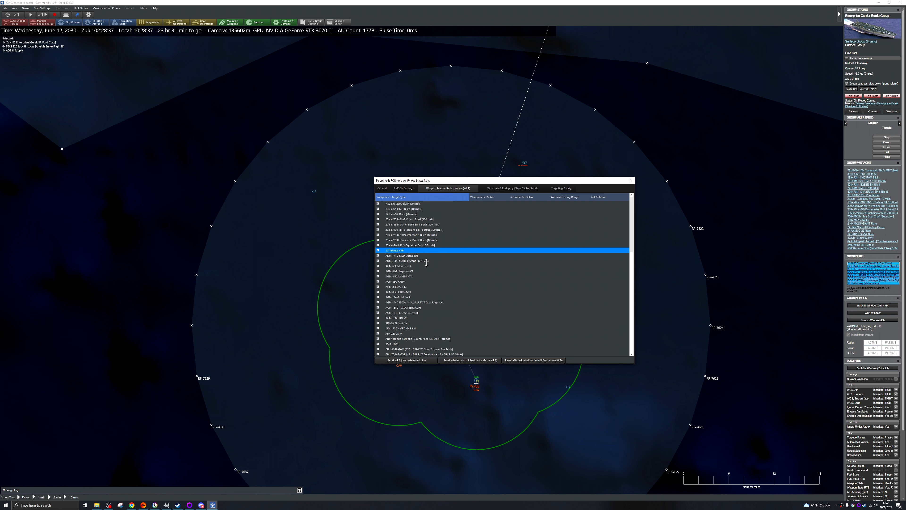
pyautogui.moveTo(477, 304)
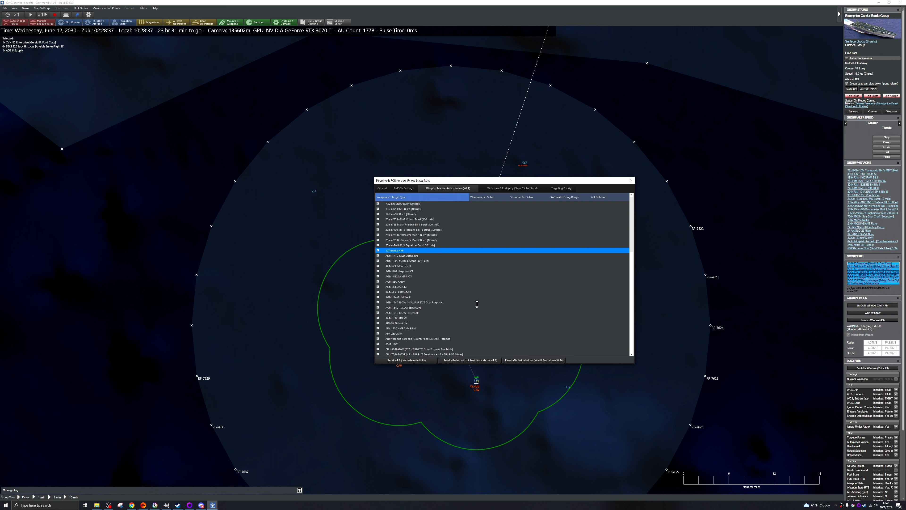
pyautogui.scroll(-3)
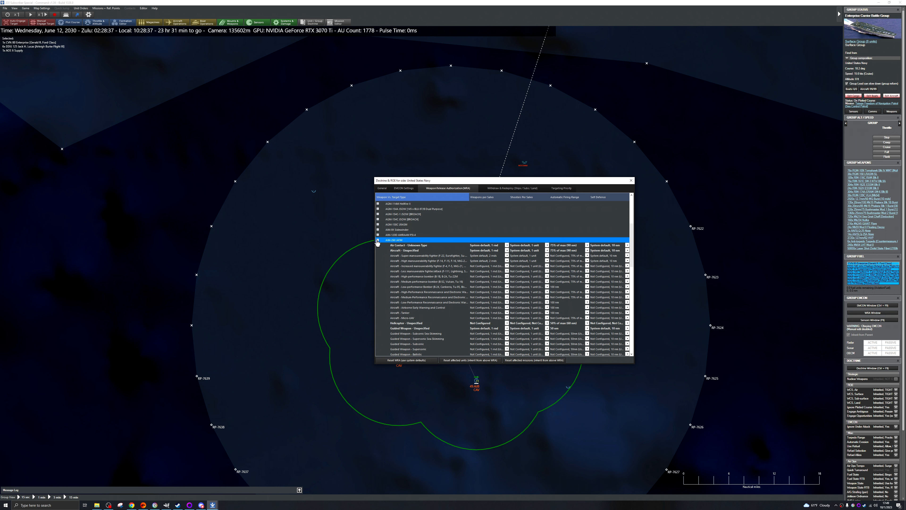
pyautogui.moveTo(526, 309)
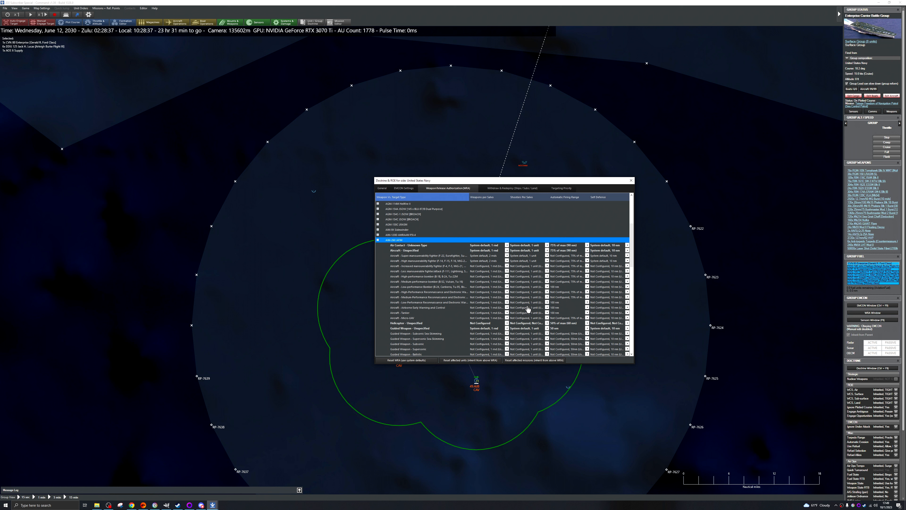
pyautogui.moveTo(477, 298)
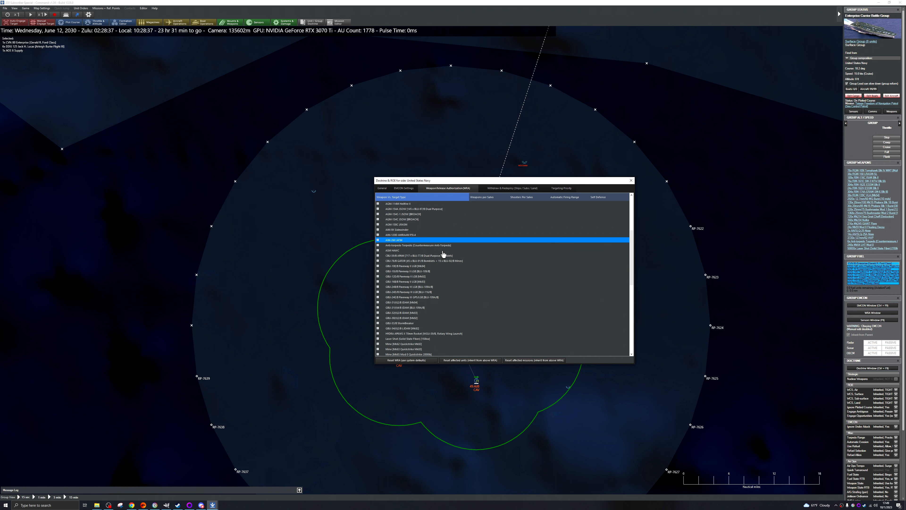
pyautogui.moveTo(453, 284)
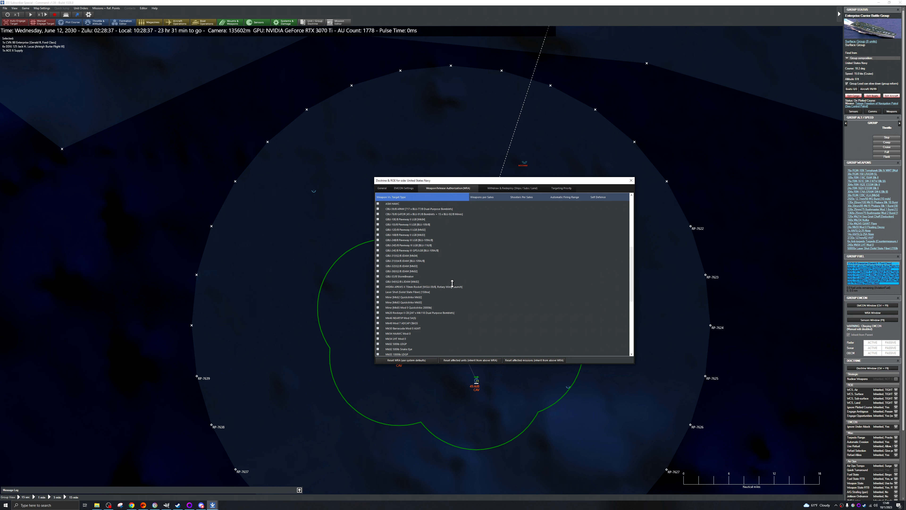
pyautogui.moveTo(435, 262)
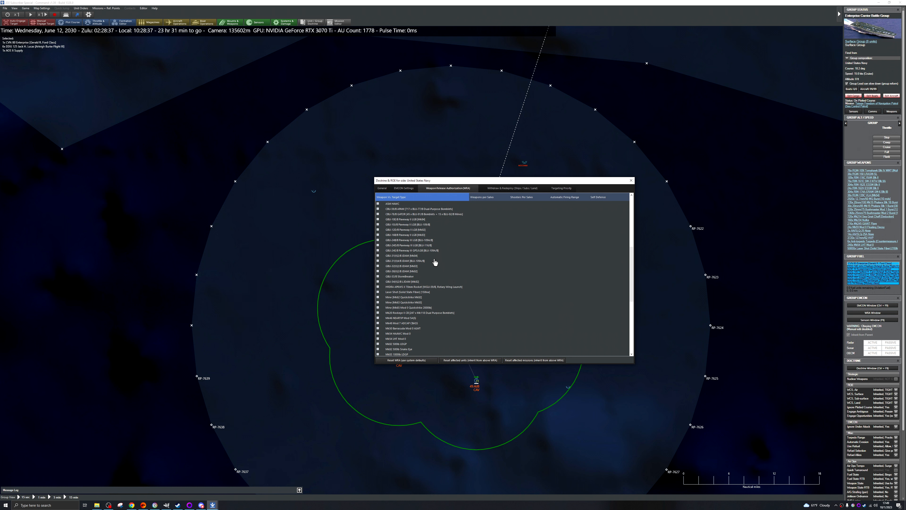
pyautogui.moveTo(407, 294)
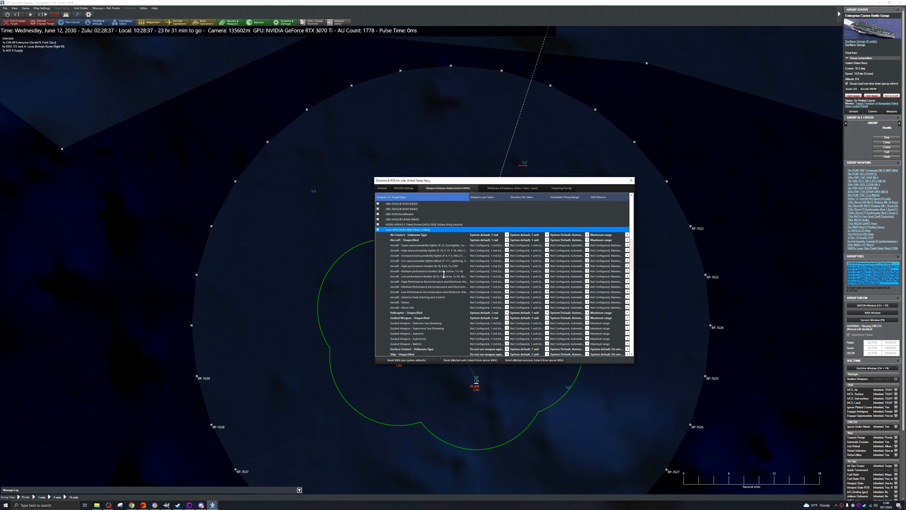
pyautogui.moveTo(476, 231)
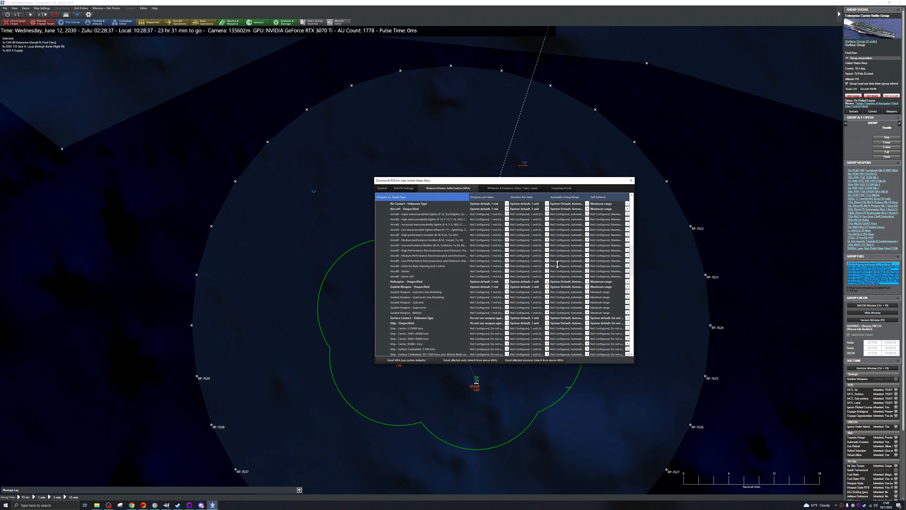
pyautogui.scroll(-3)
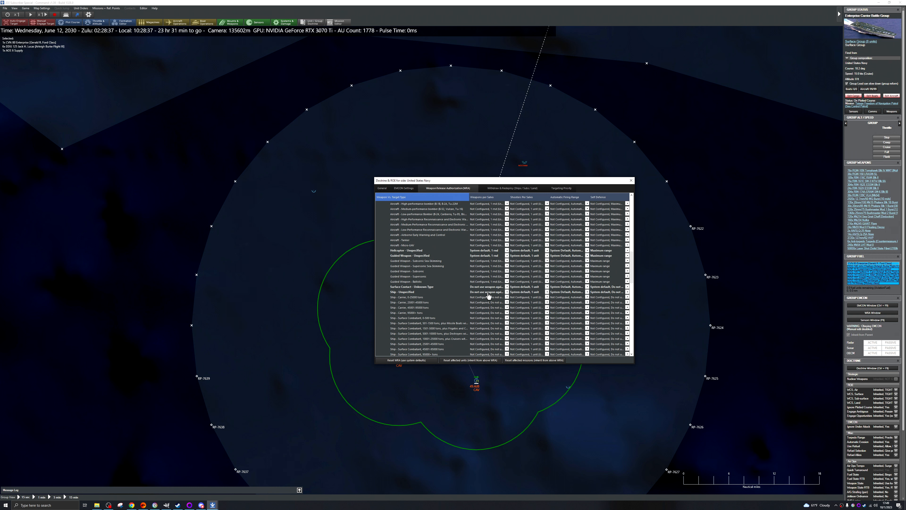
pyautogui.click(404, 291)
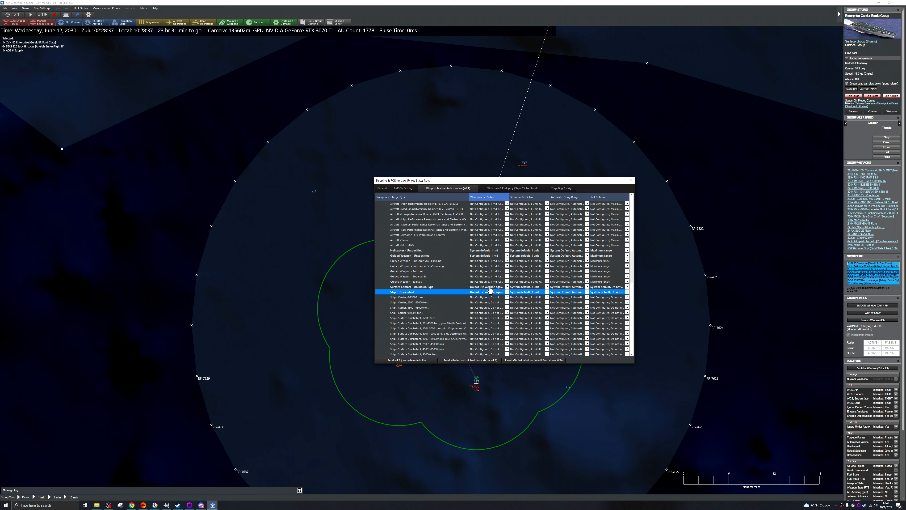
pyautogui.scroll(-3)
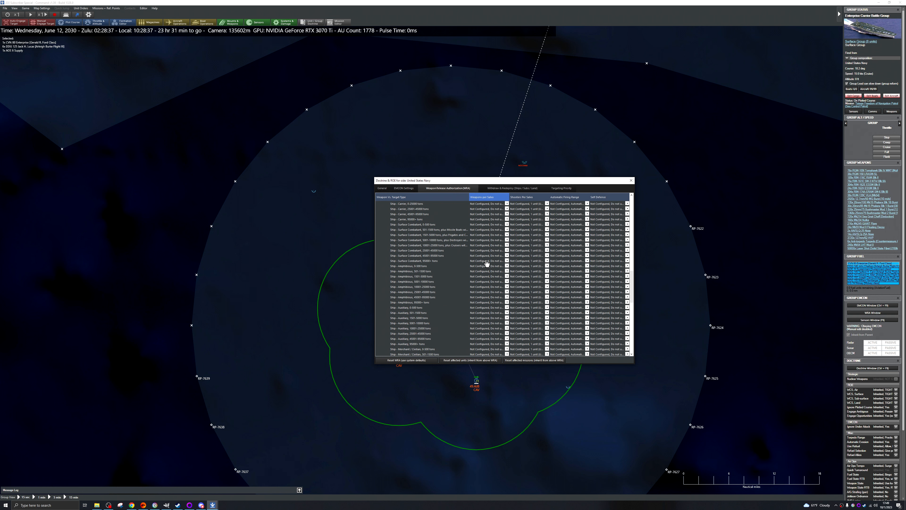
pyautogui.moveTo(478, 310)
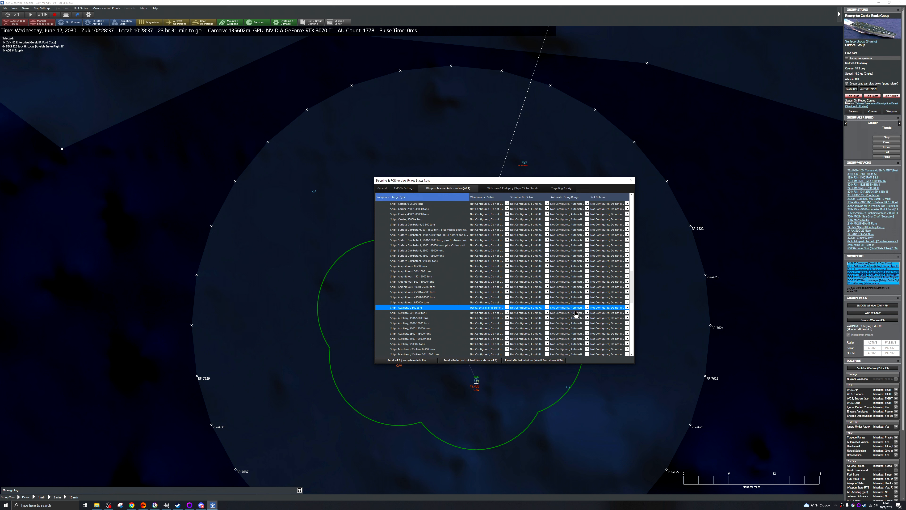
pyautogui.moveTo(445, 306)
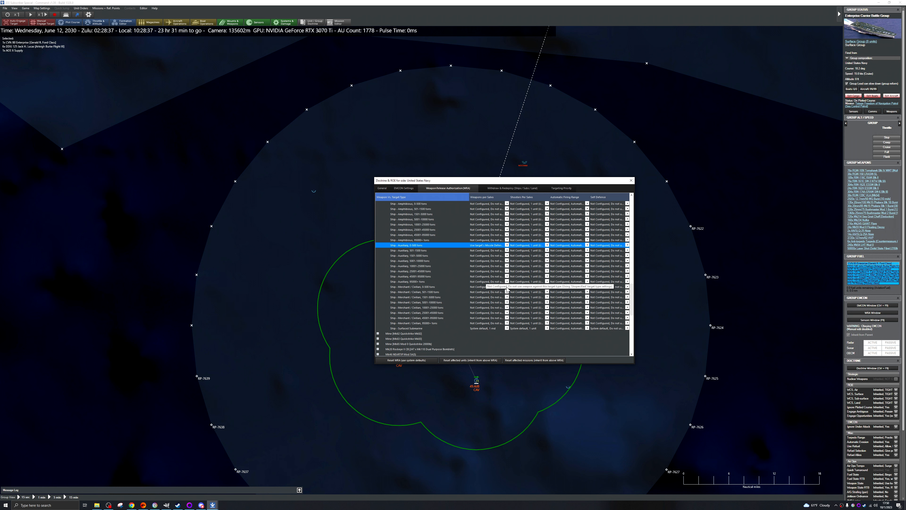
pyautogui.click(491, 286)
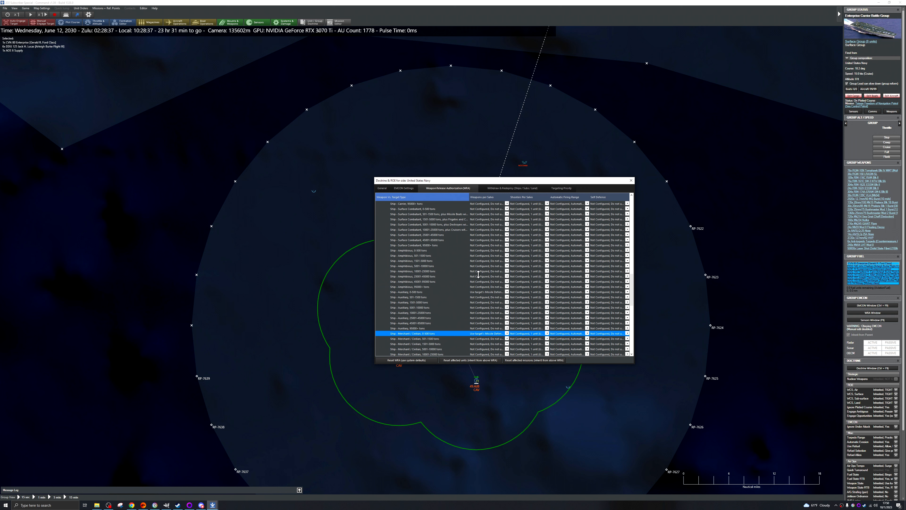
pyautogui.click(488, 250)
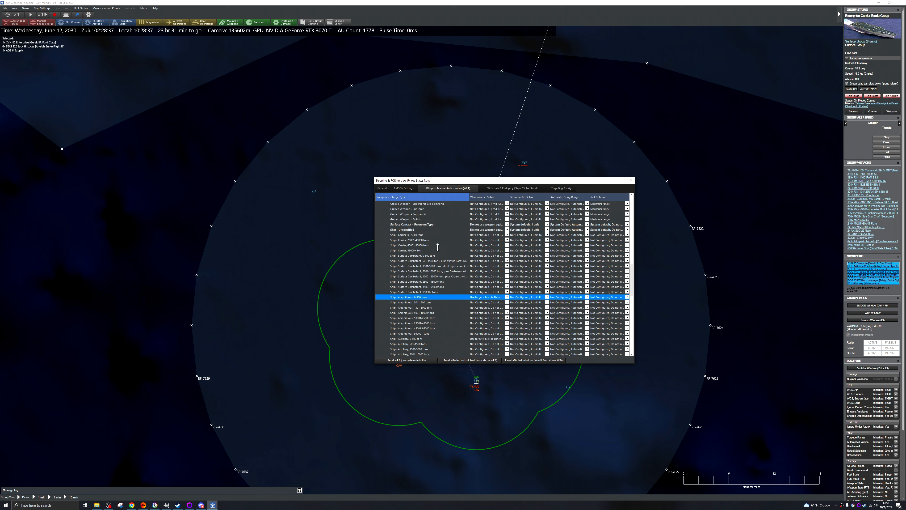
pyautogui.scroll(-3)
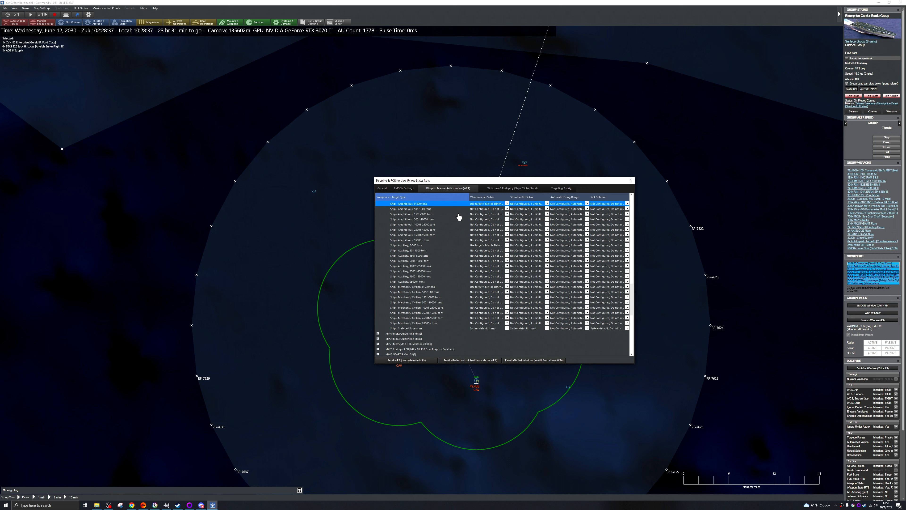
pyautogui.moveTo(477, 220)
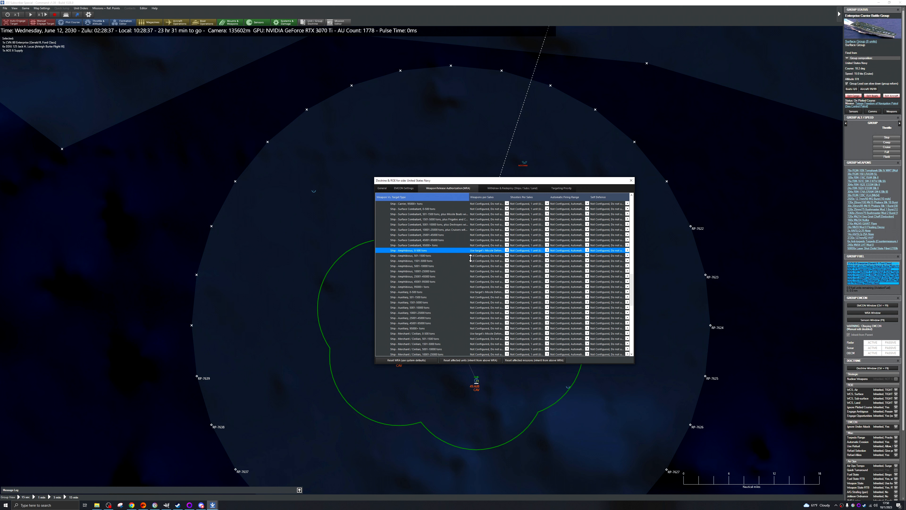
pyautogui.scroll(-3)
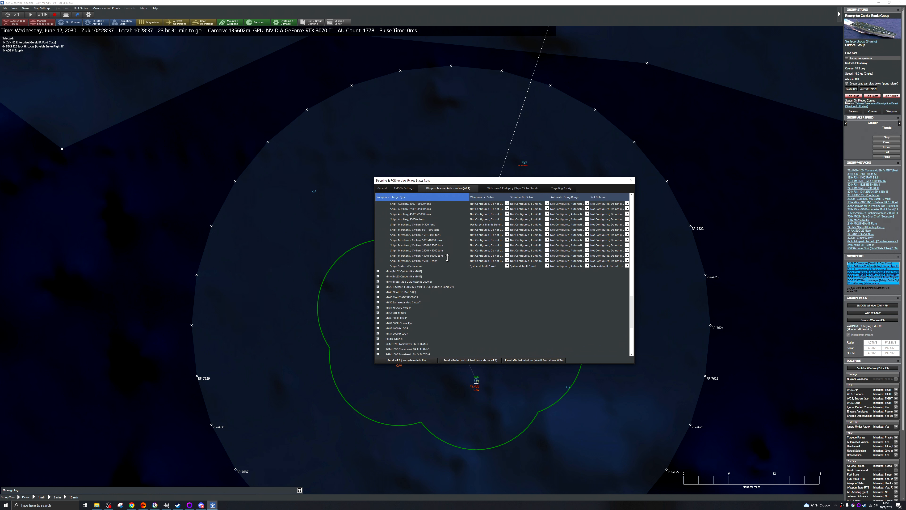
# Step: Set Tomahawk firing range to No Automatic Fire for unknown land contacts and soft land structures
pyautogui.scroll(-3)
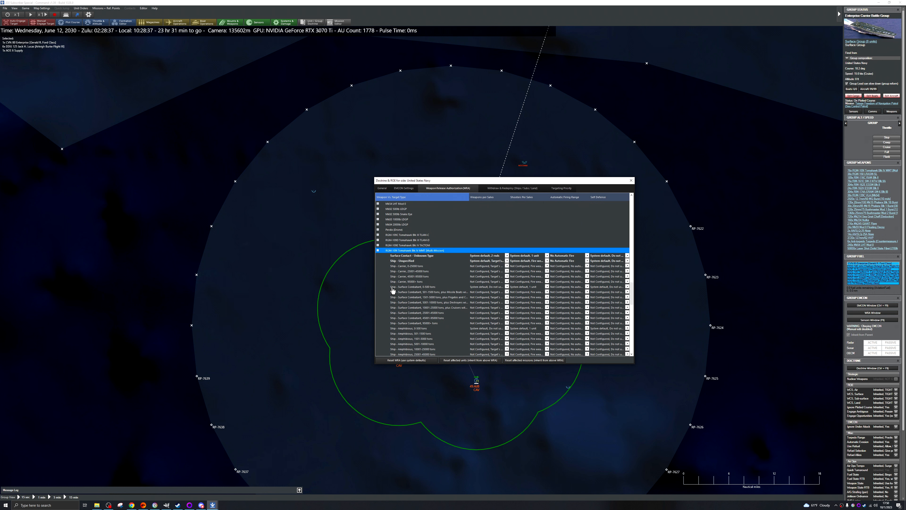
pyautogui.scroll(-3)
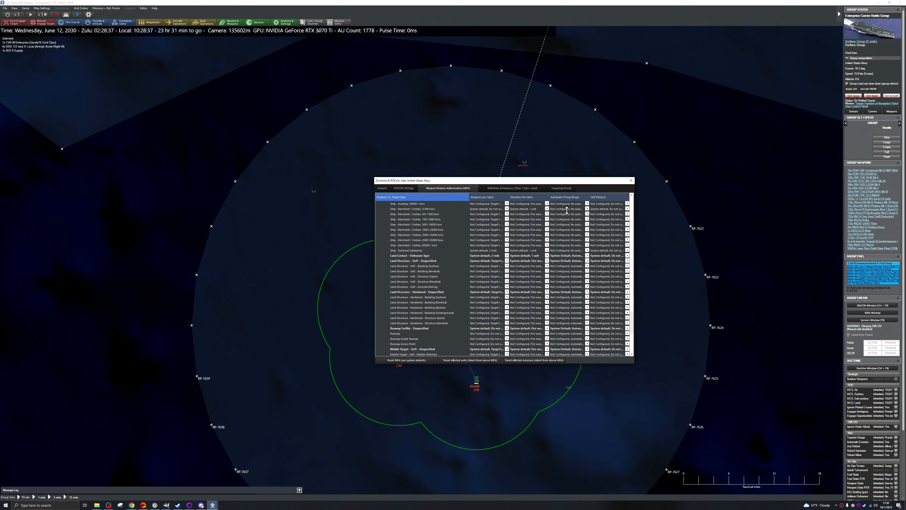
pyautogui.click(410, 255)
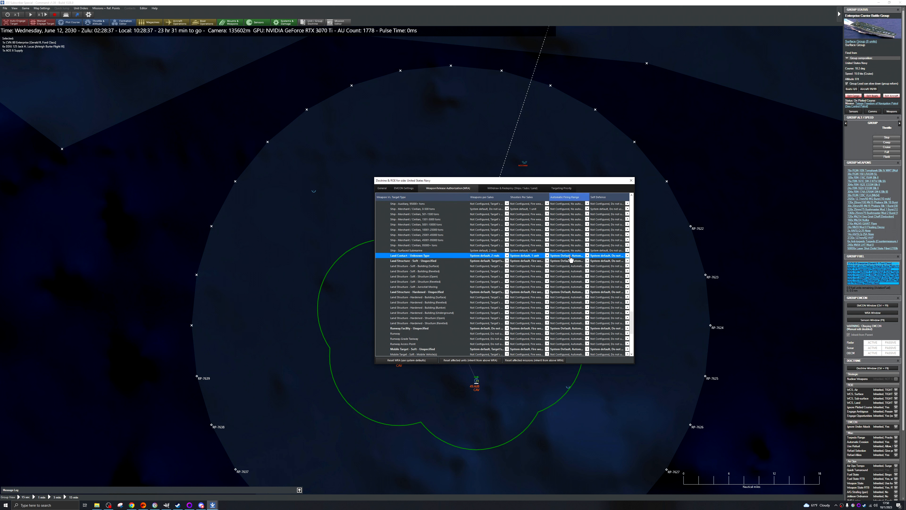
pyautogui.click(586, 255)
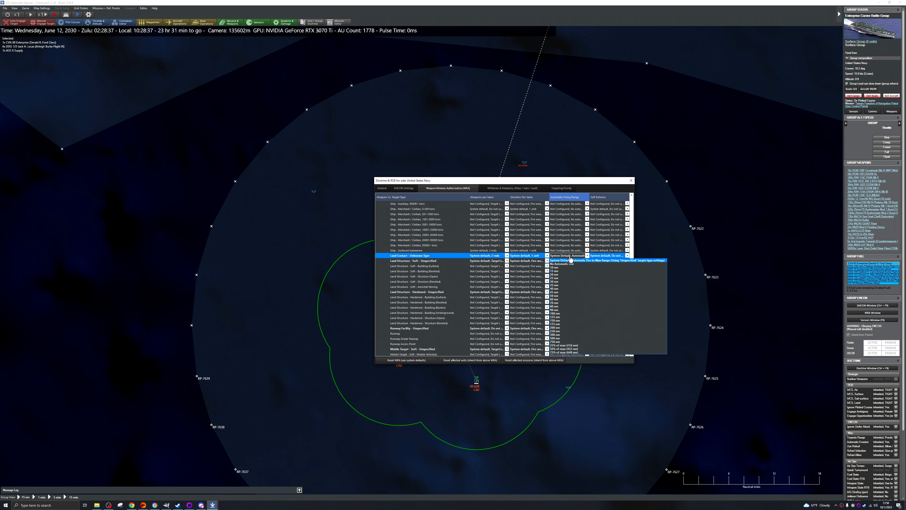
pyautogui.click(557, 266)
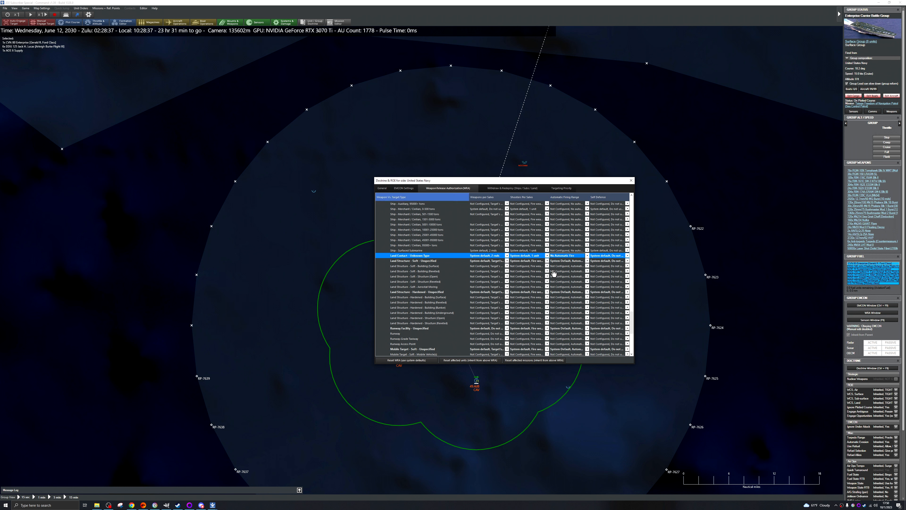
pyautogui.click(586, 255)
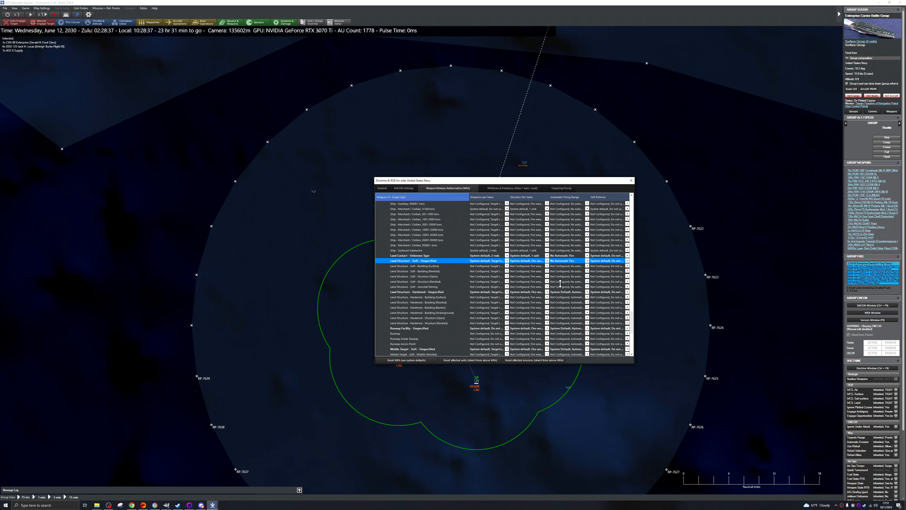
# Step: Set No Automatic Fire for hardened land structures and soft mobile targets
pyautogui.click(587, 292)
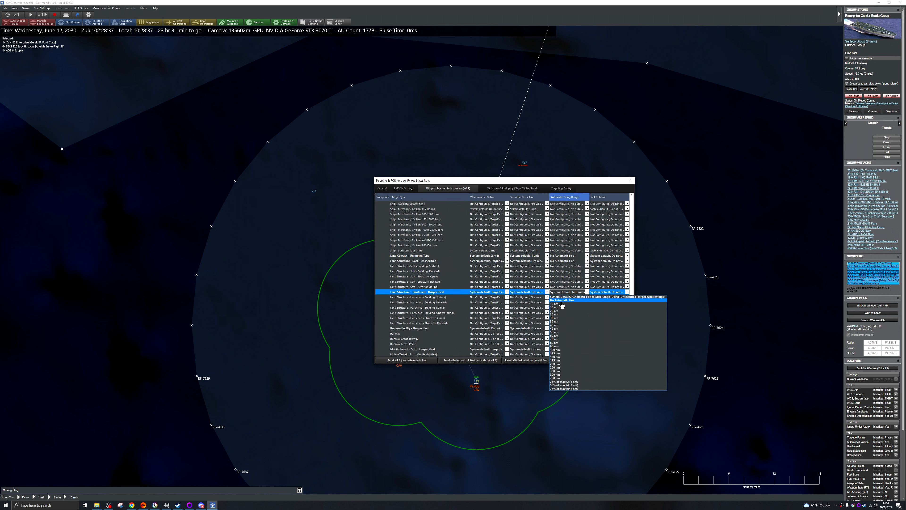
pyautogui.click(565, 300)
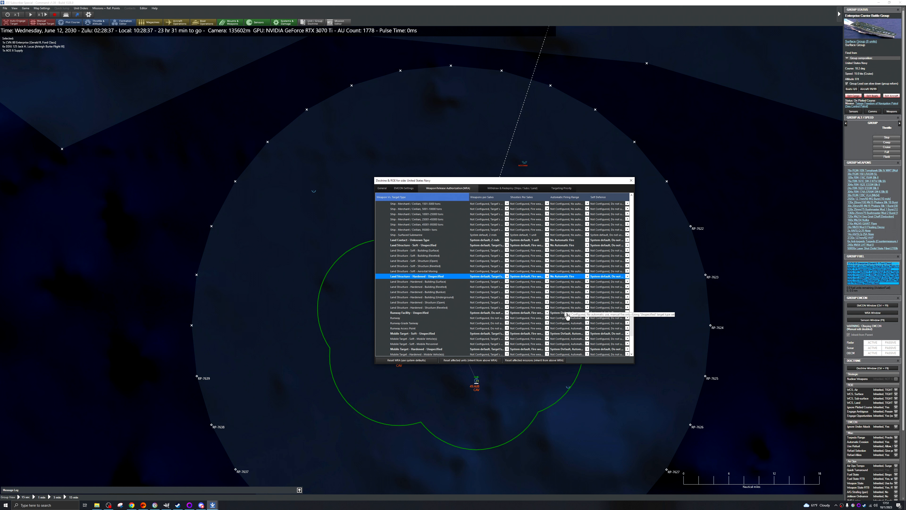
pyautogui.click(410, 312)
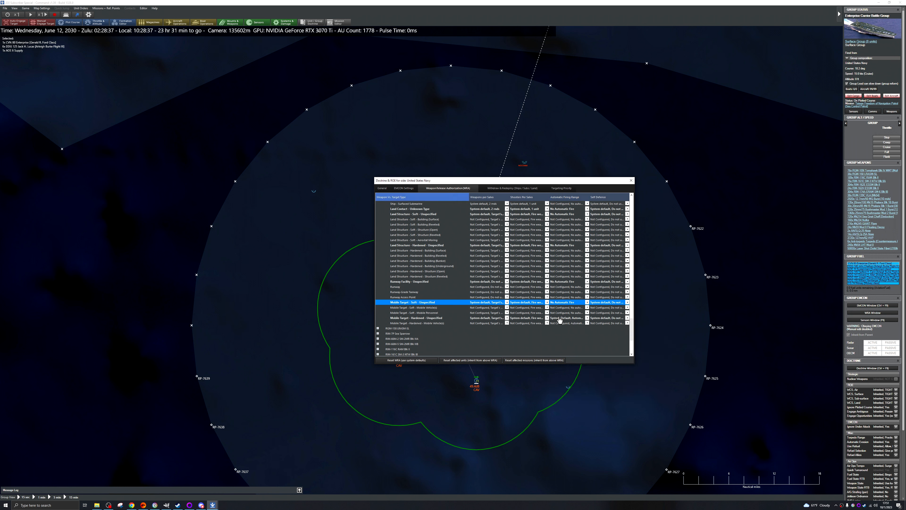
# Step: Review the remaining weapon entries in the WRA list before closing the doctrine window
pyautogui.click(416, 317)
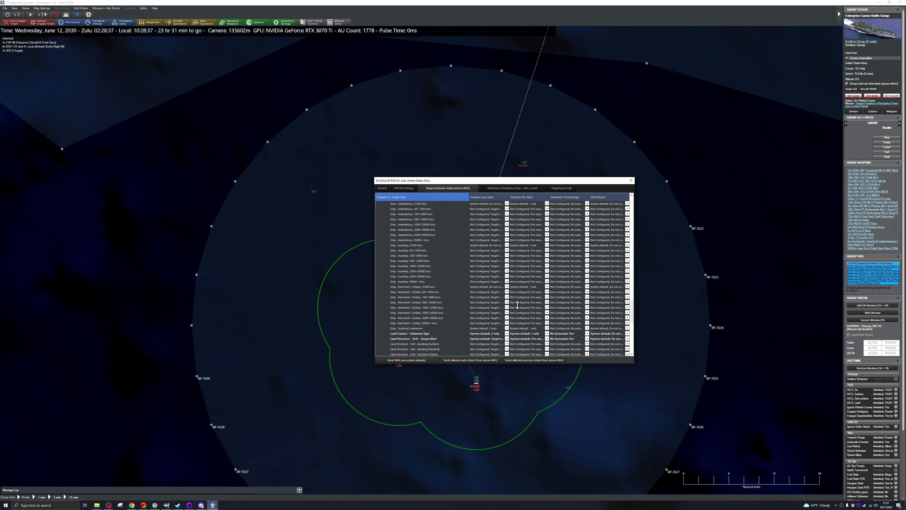
pyautogui.scroll(-3)
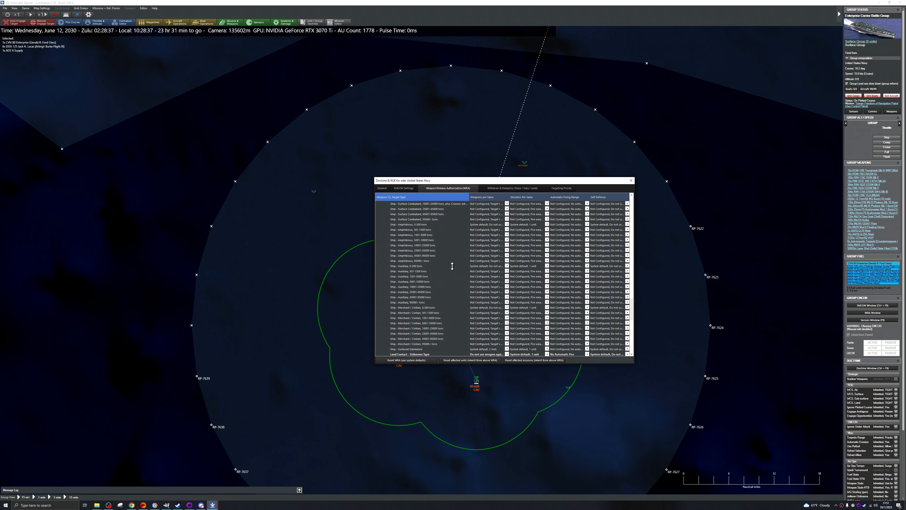
pyautogui.scroll(-3)
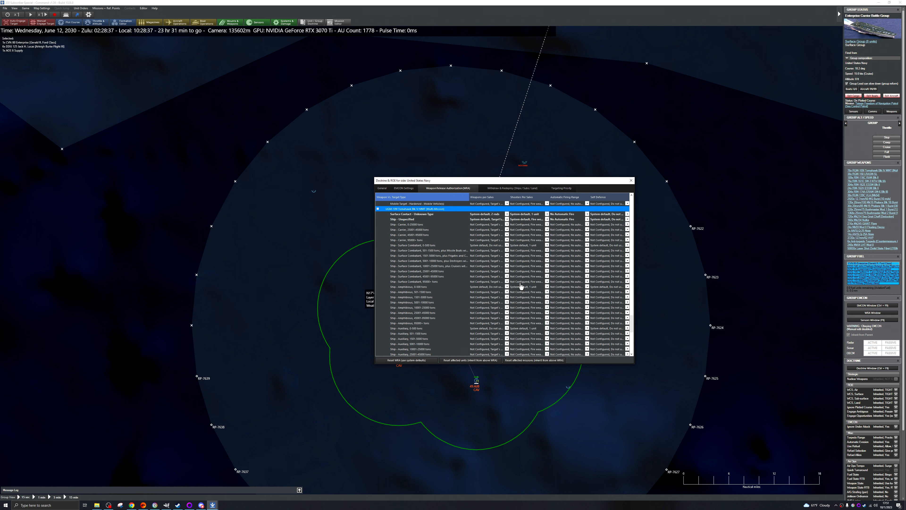
pyautogui.scroll(-3)
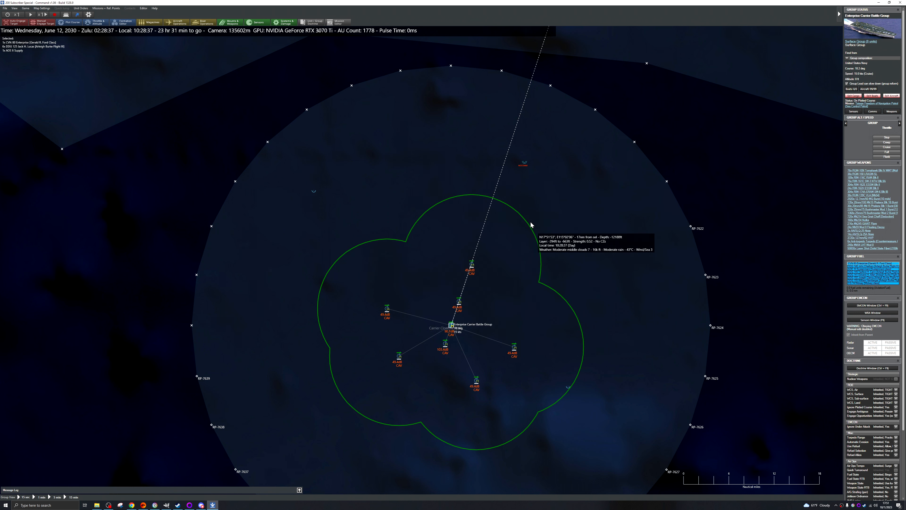
pyautogui.scroll(-3)
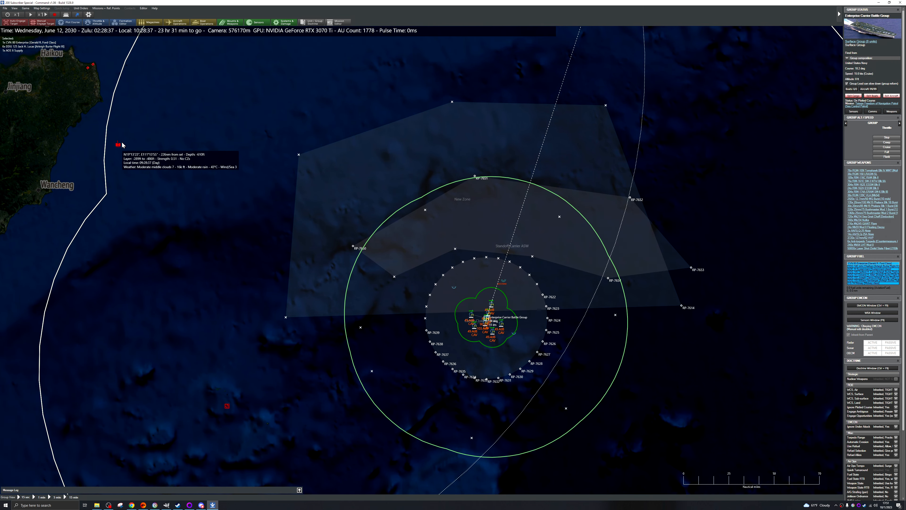
pyautogui.scroll(-3)
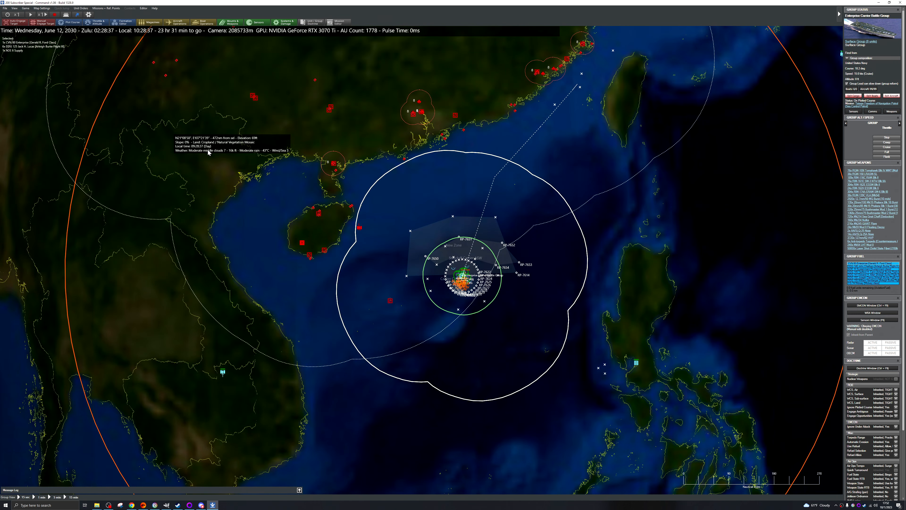
pyautogui.click(144, 8)
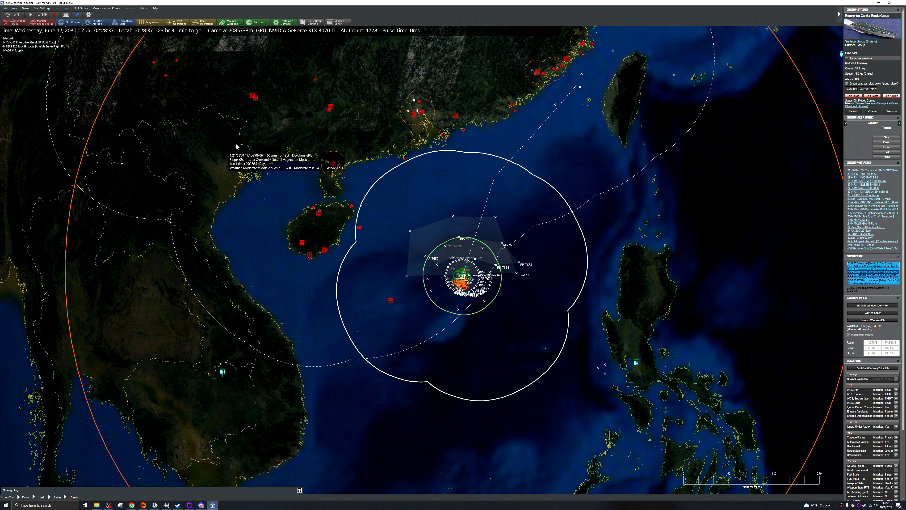
pyautogui.moveTo(190, 122)
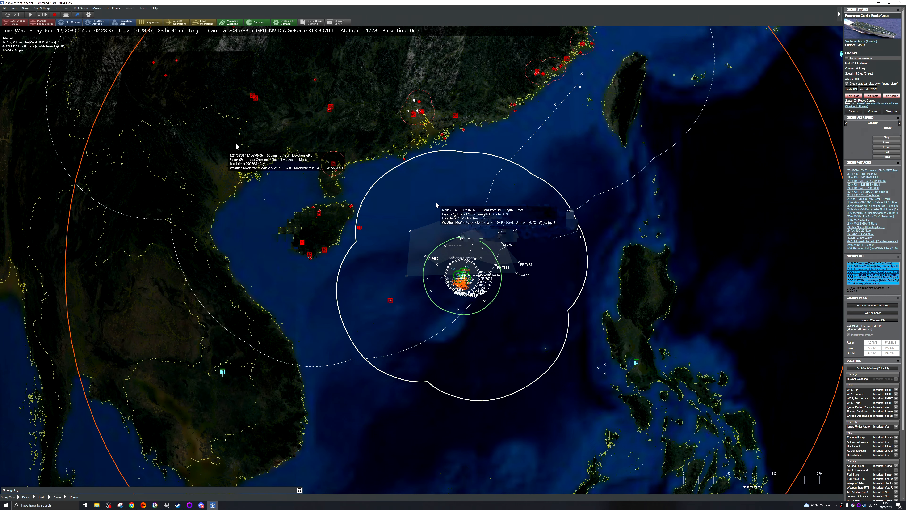
pyautogui.scroll(-3)
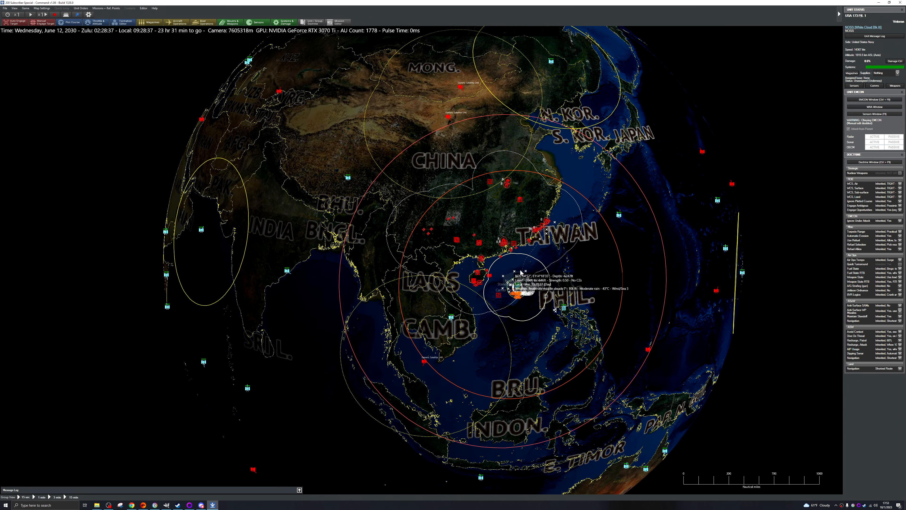
pyautogui.scroll(-3)
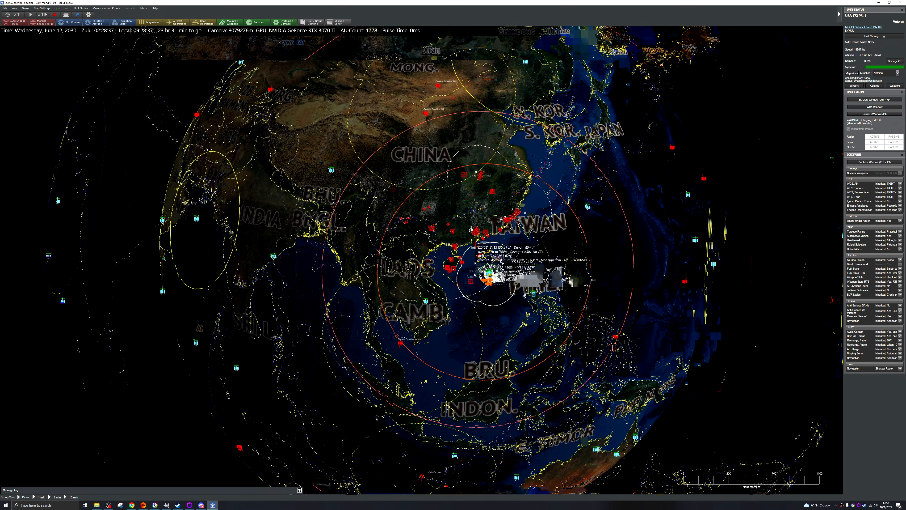